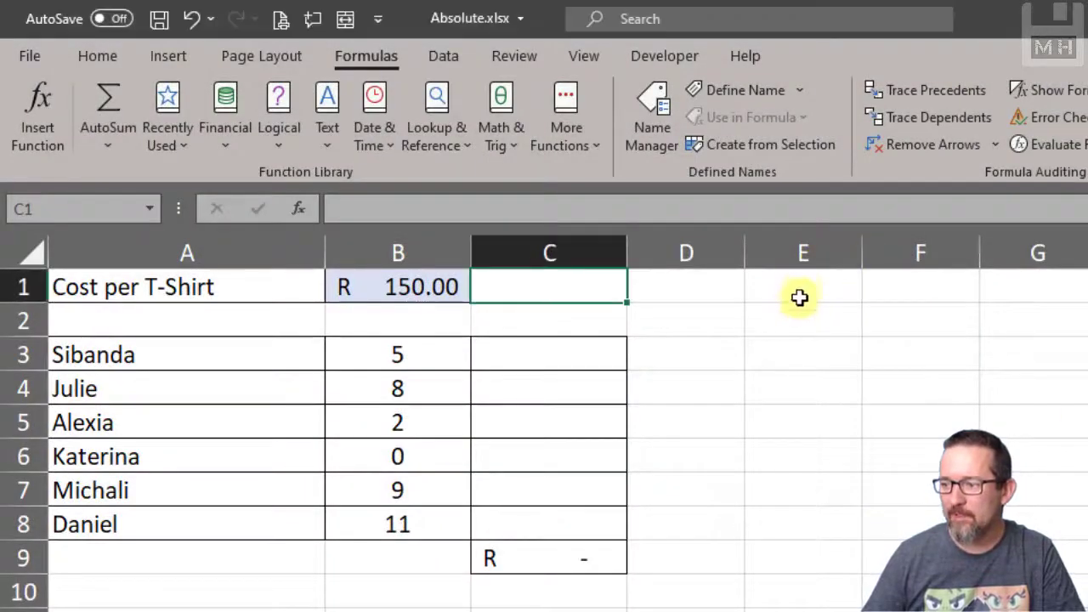
# - Point out the Cost per T-Shirt label, the R 150.00 price and Sibanda's shirt count, then select C3
pyautogui.click(801, 286)
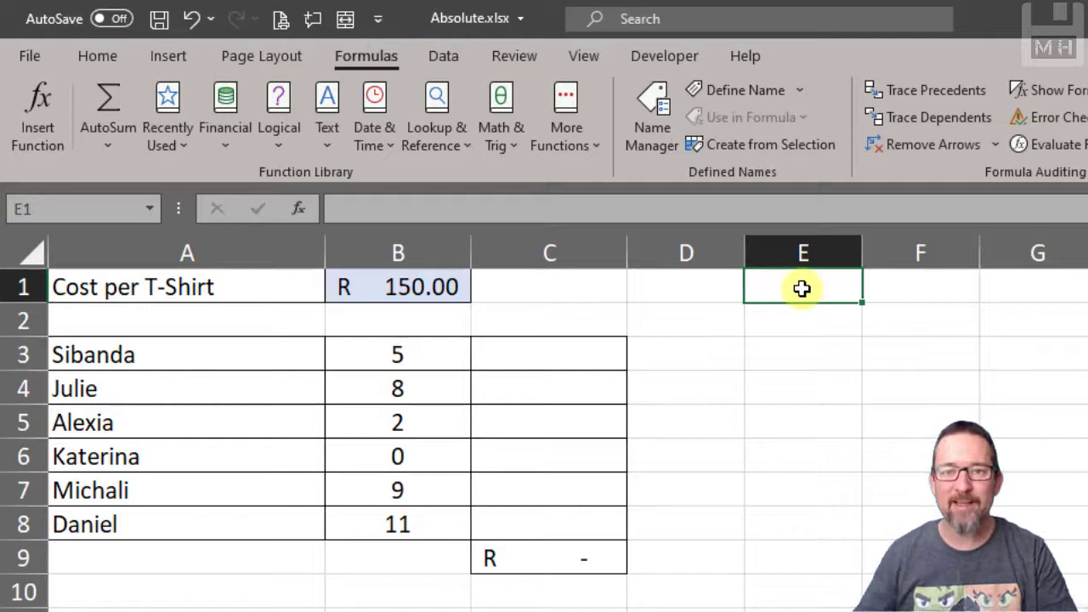
pyautogui.moveTo(780, 394)
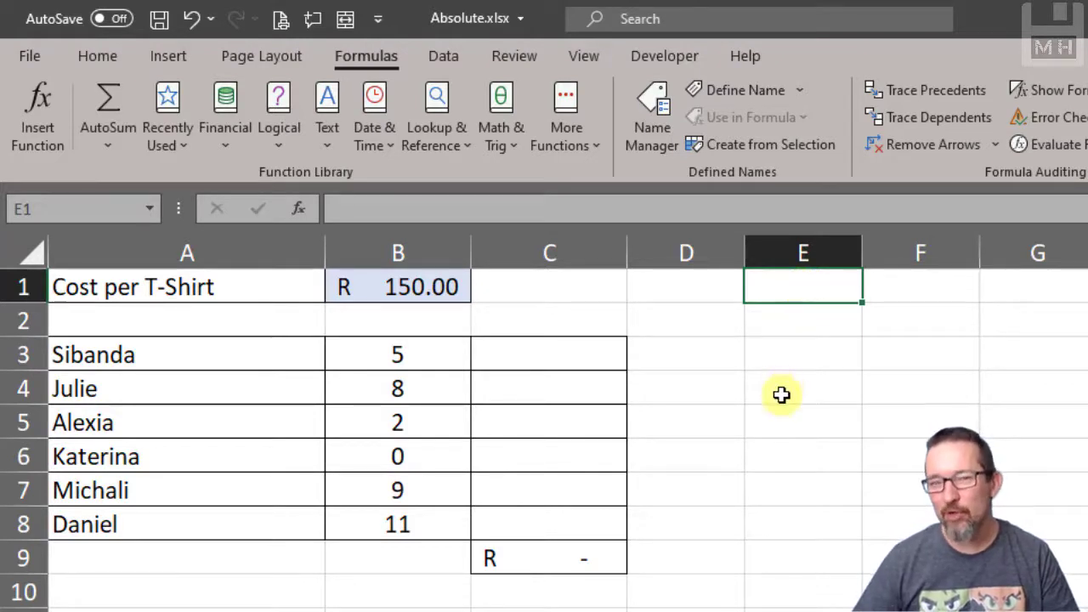
pyautogui.moveTo(737, 406)
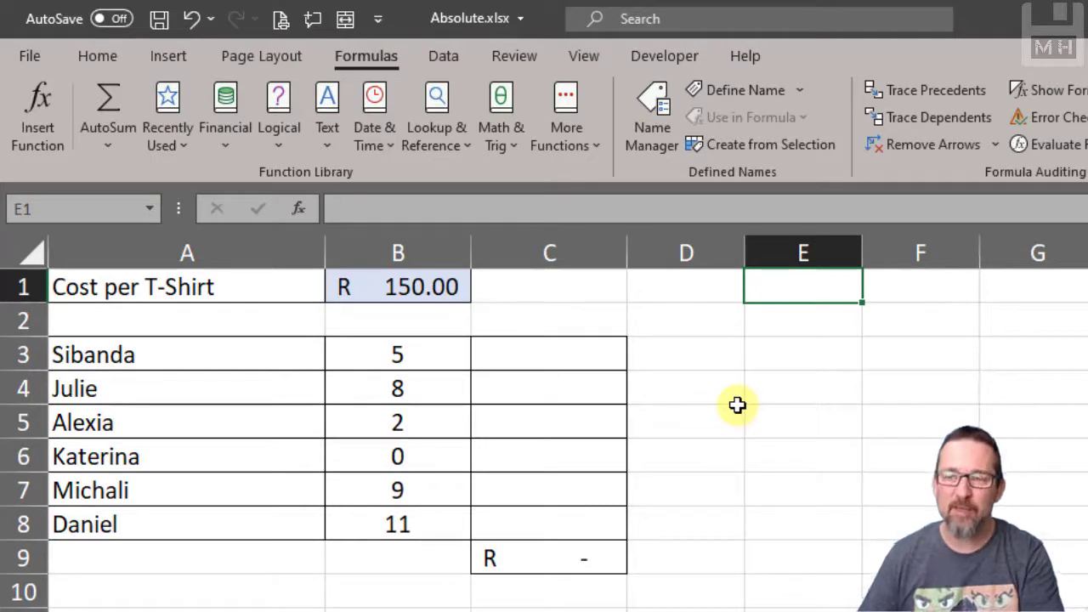
pyautogui.moveTo(529, 355)
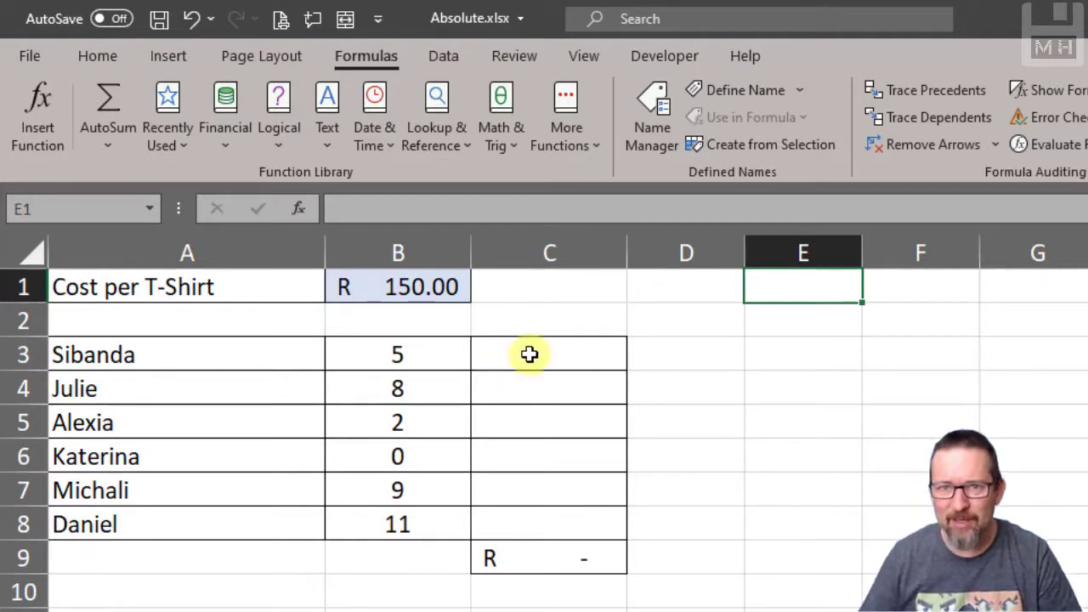
pyautogui.moveTo(559, 350)
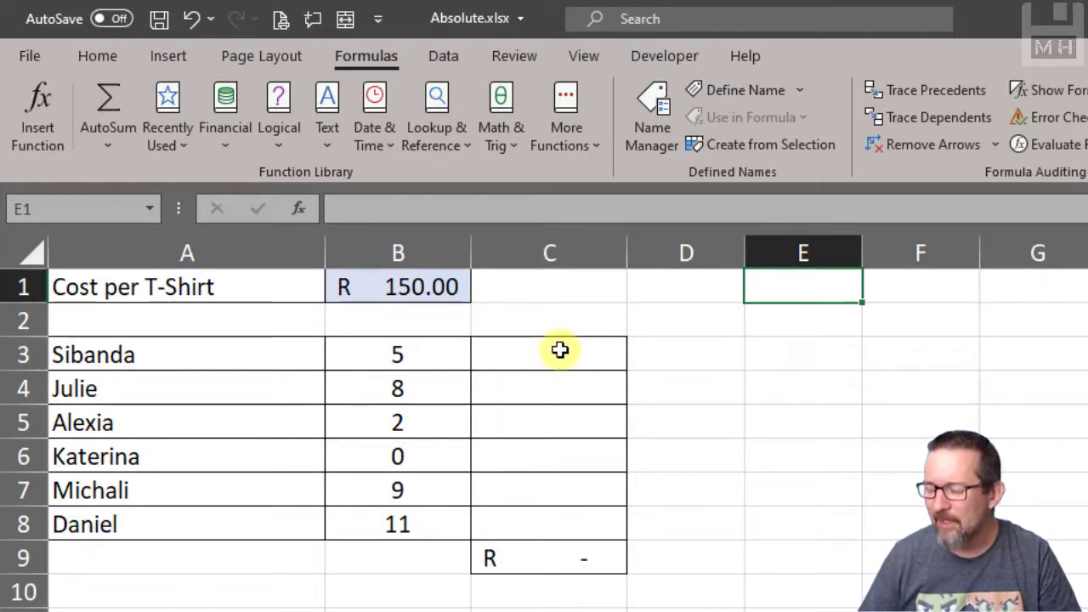
pyautogui.moveTo(752, 361)
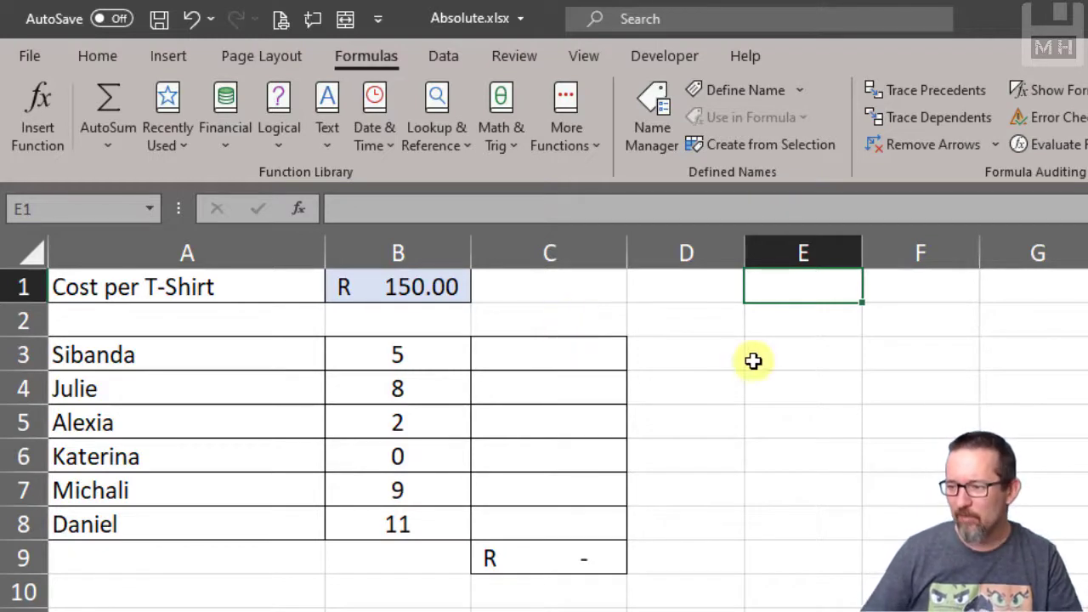
pyautogui.click(132, 286)
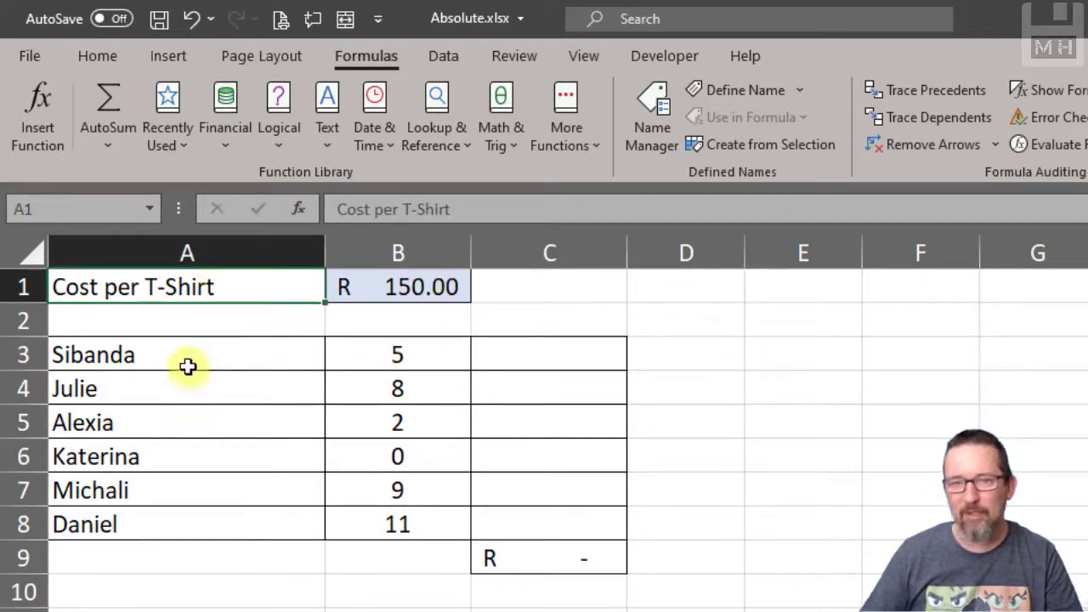
pyautogui.moveTo(192, 576)
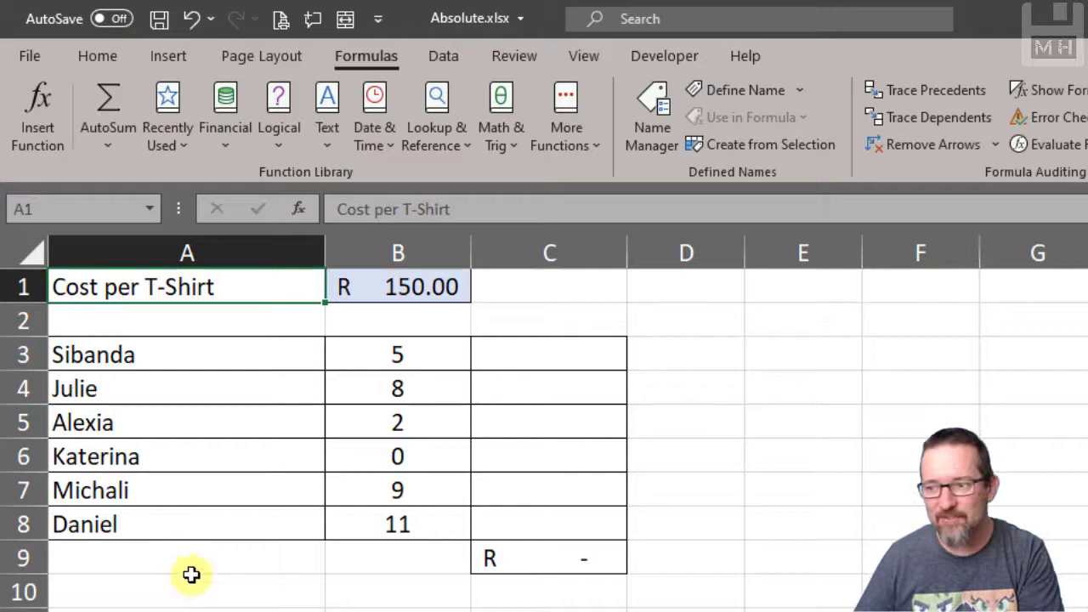
pyautogui.click(398, 355)
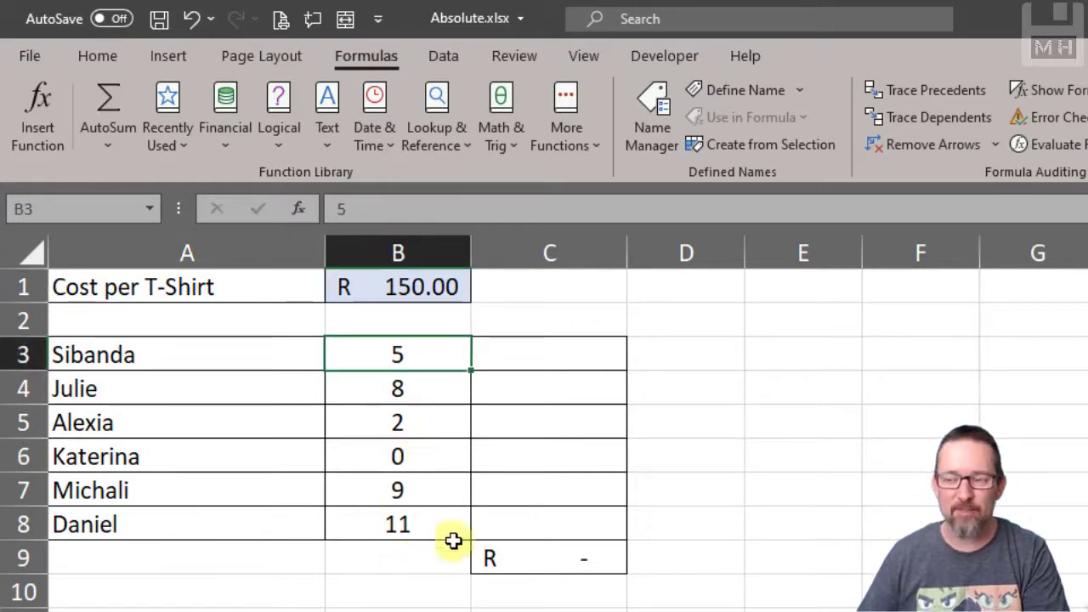
pyautogui.click(549, 355)
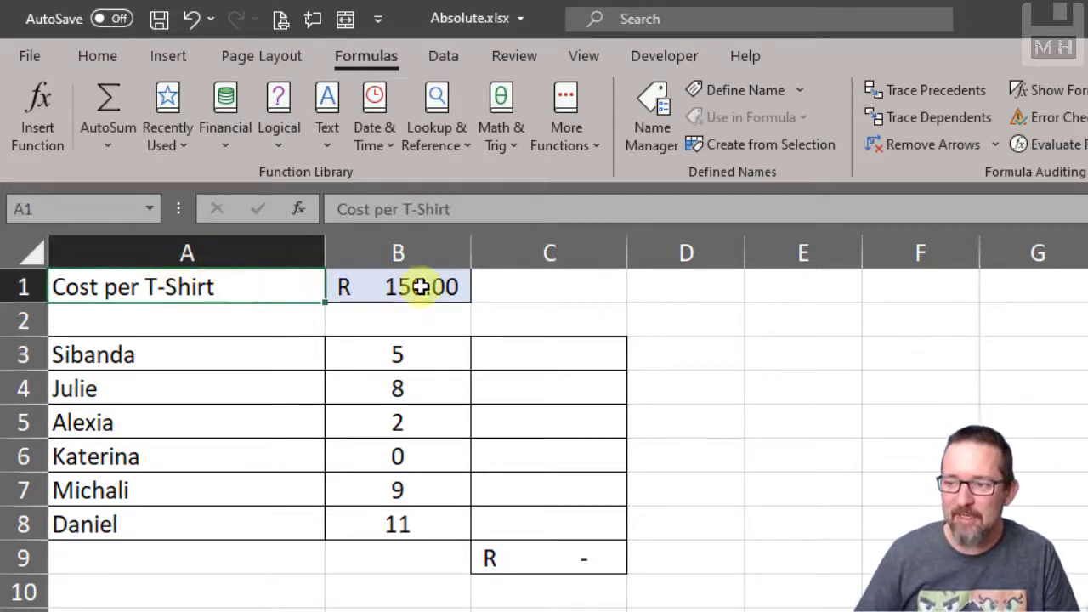
pyautogui.click(398, 287)
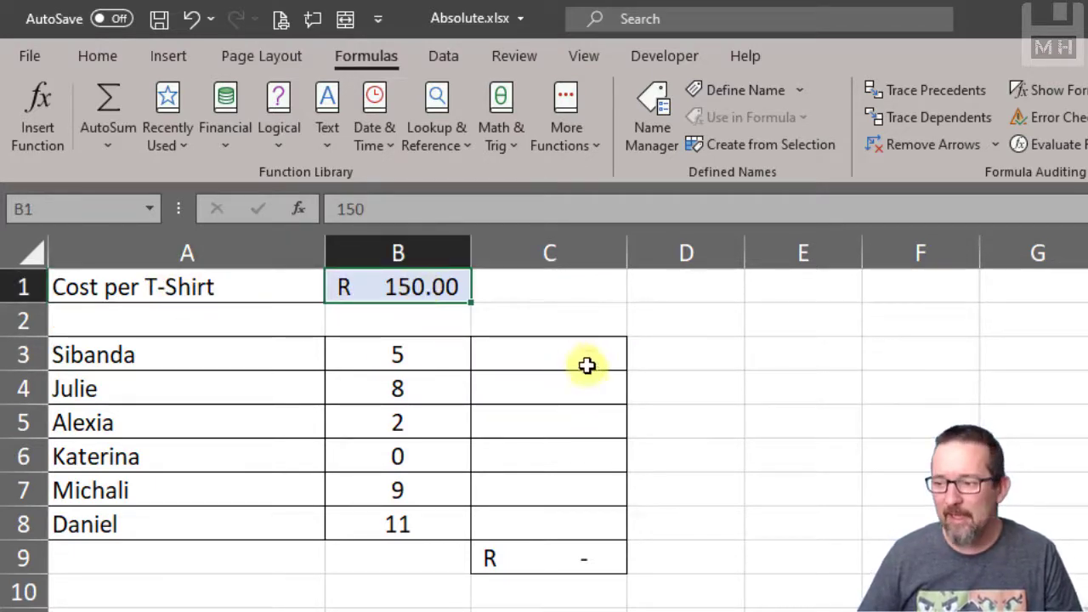
pyautogui.click(550, 355)
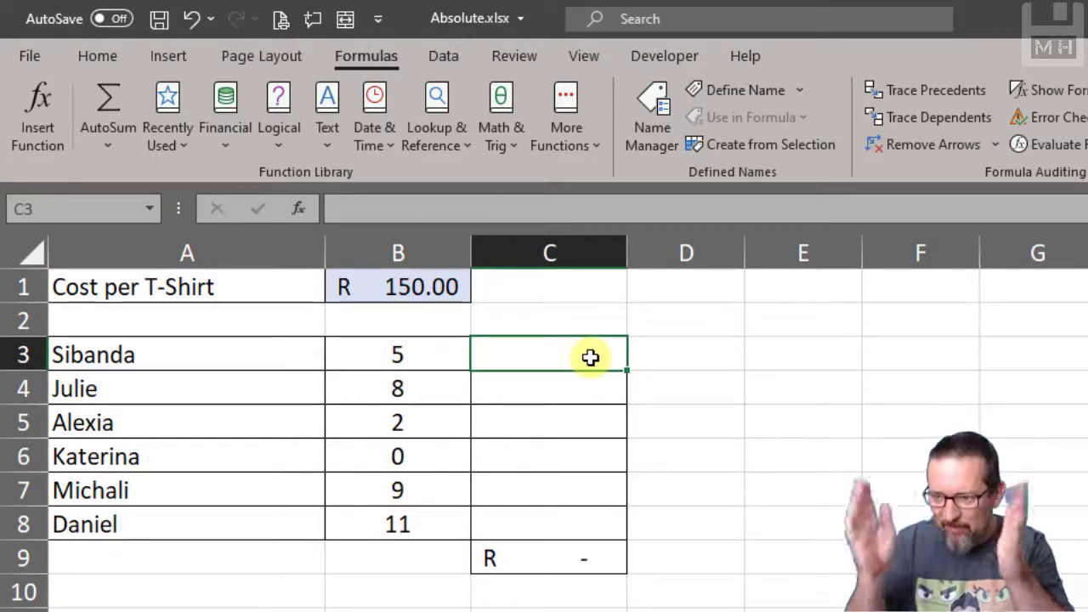
# - Enter =B3*B1 in C3 and check the formula behind the R 750.00 total
pyautogui.write('=')
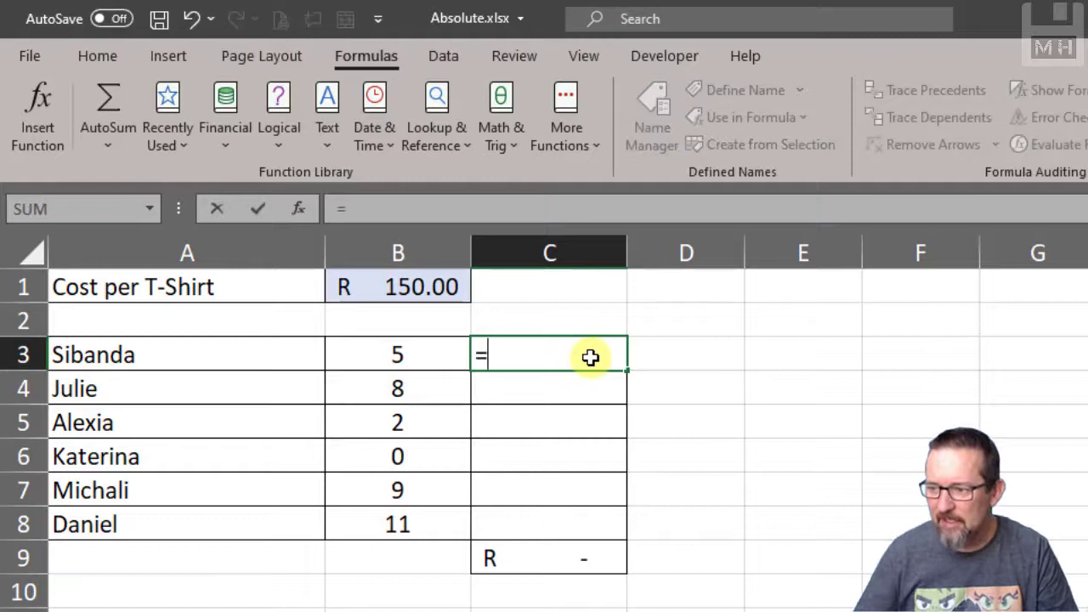
pyautogui.click(398, 354)
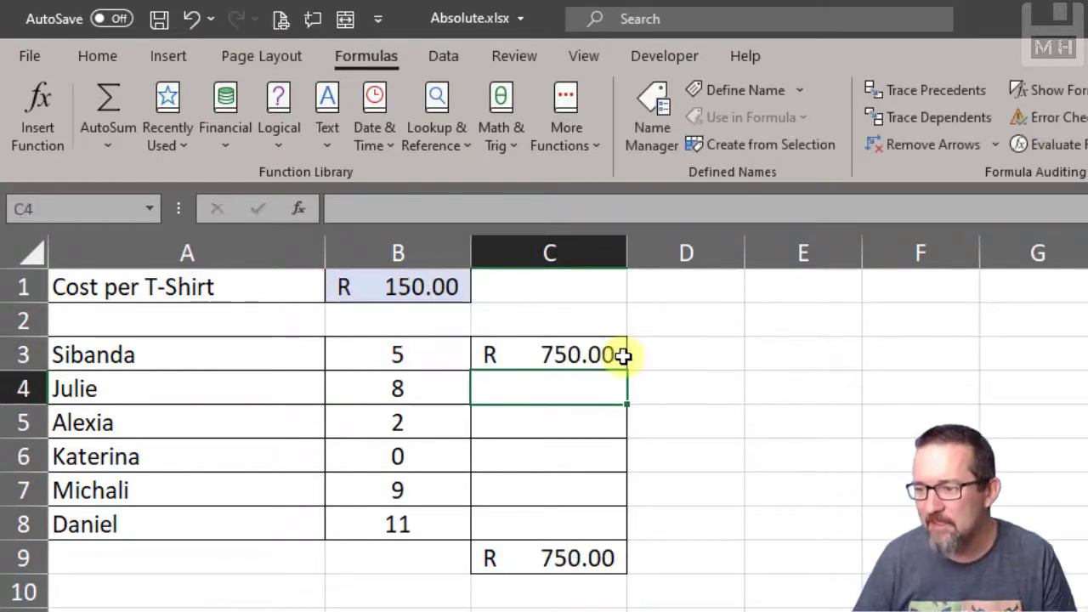
pyautogui.moveTo(681, 341)
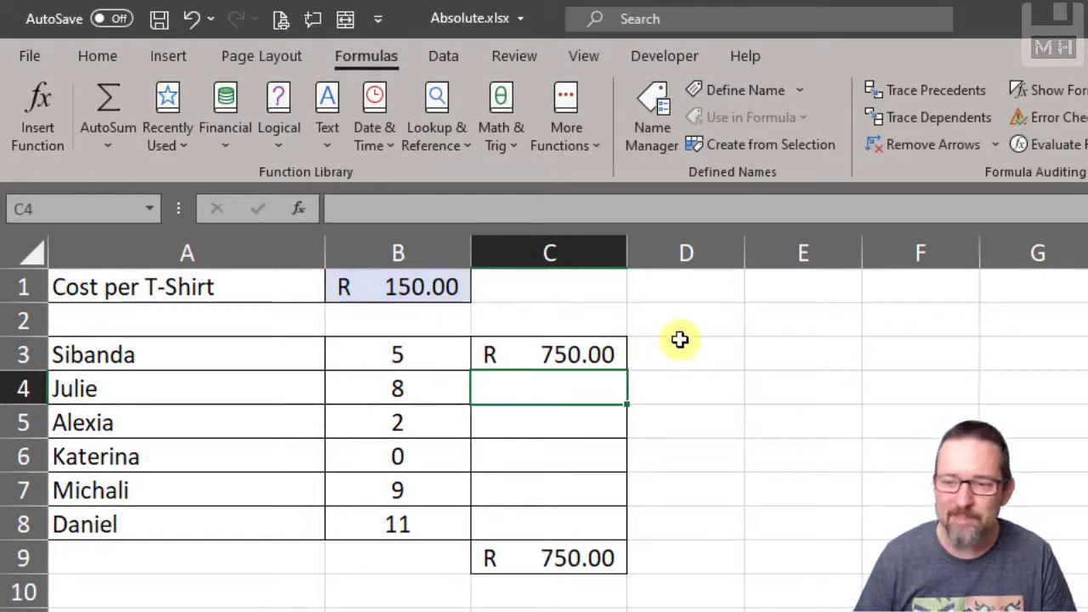
pyautogui.click(549, 355)
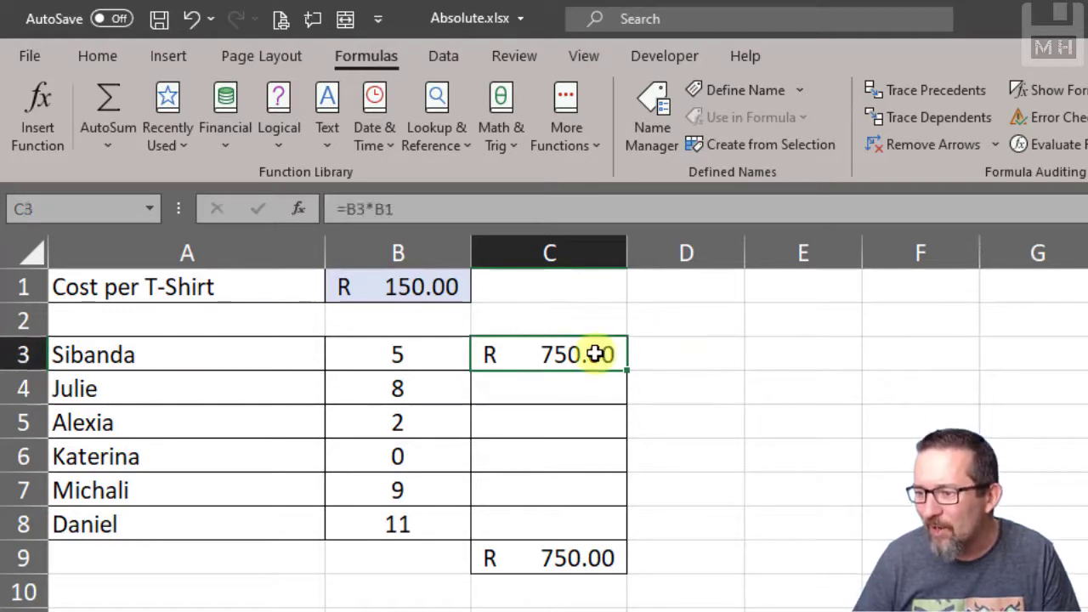
pyautogui.moveTo(621, 376)
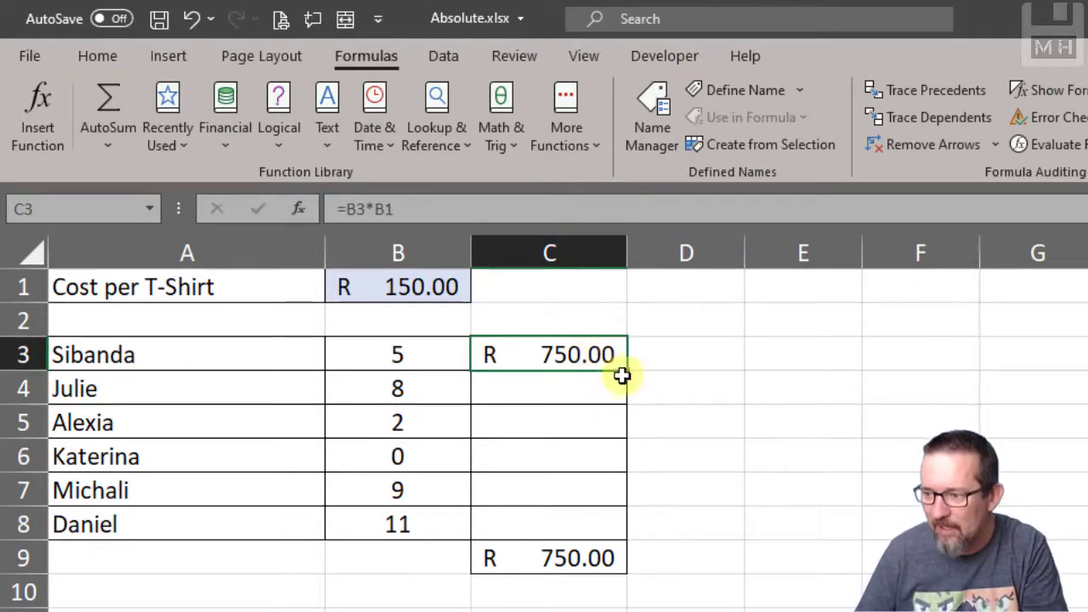
pyautogui.moveTo(577, 531)
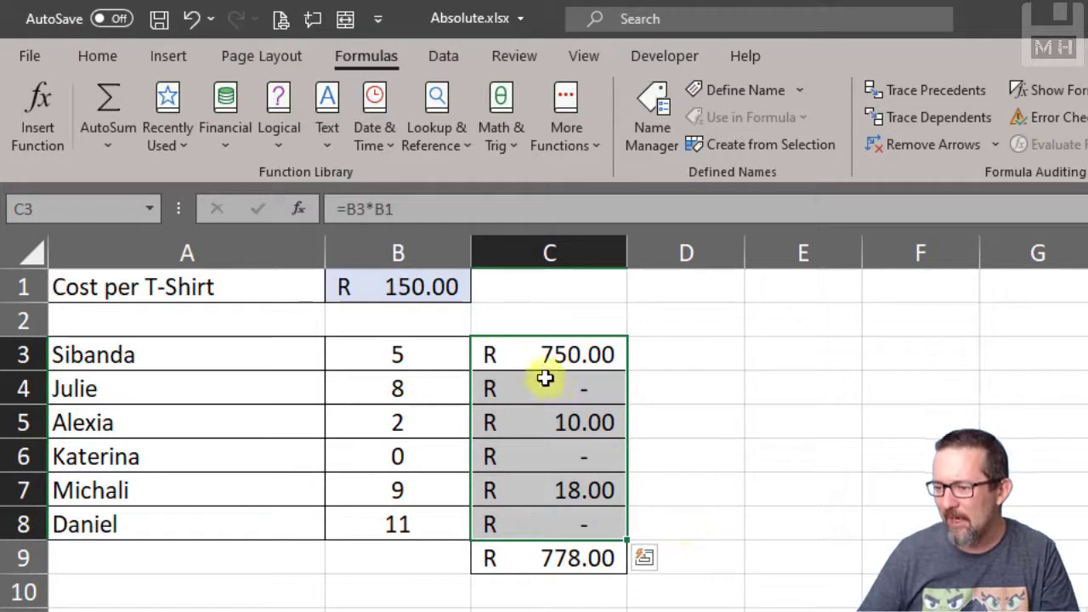
pyautogui.moveTo(738, 394)
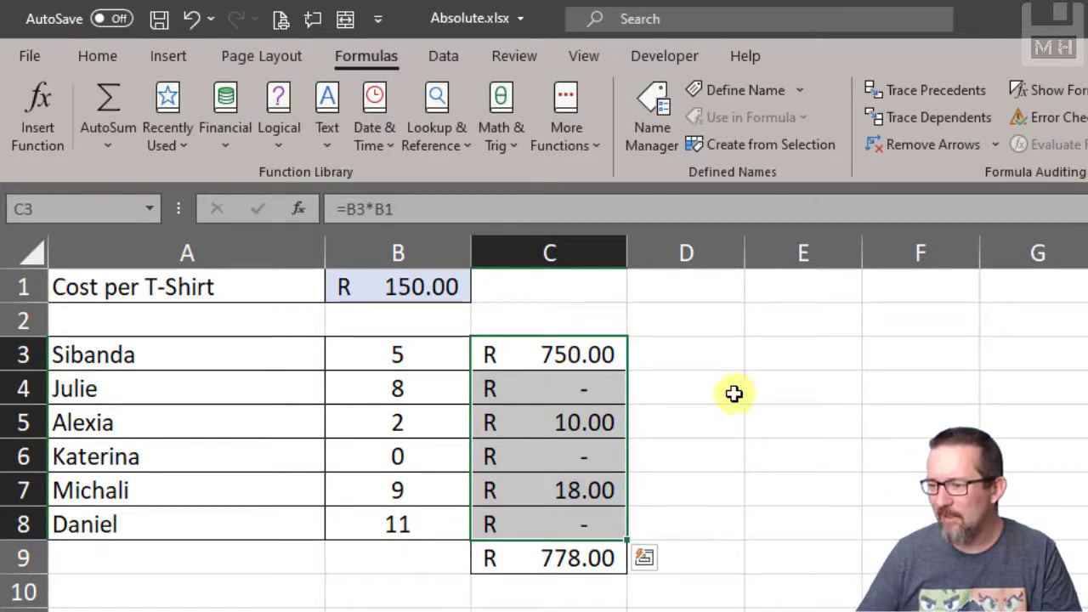
pyautogui.moveTo(560, 385)
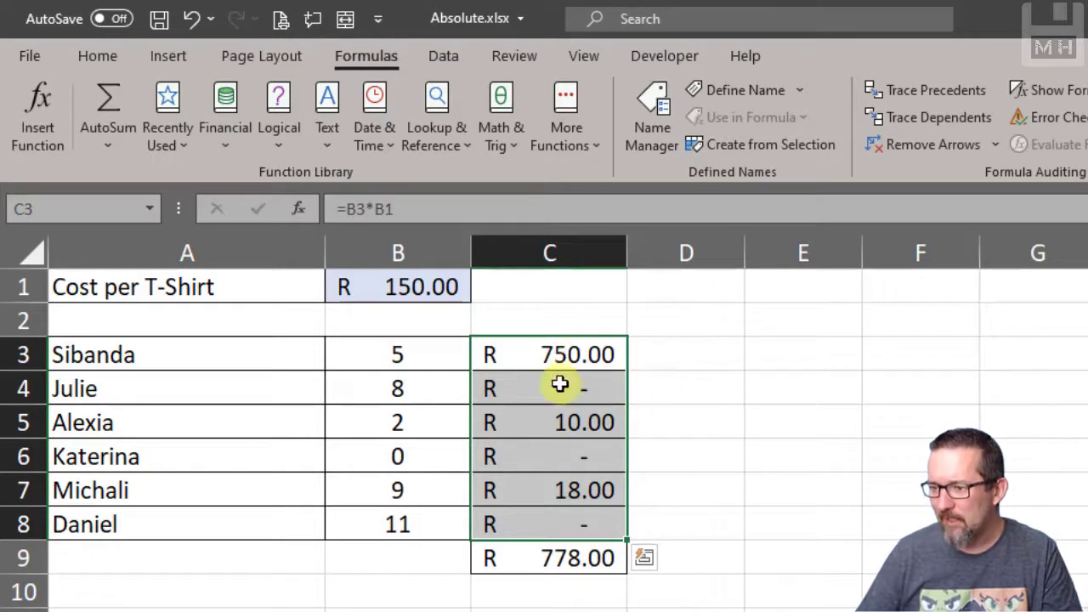
pyautogui.click(549, 389)
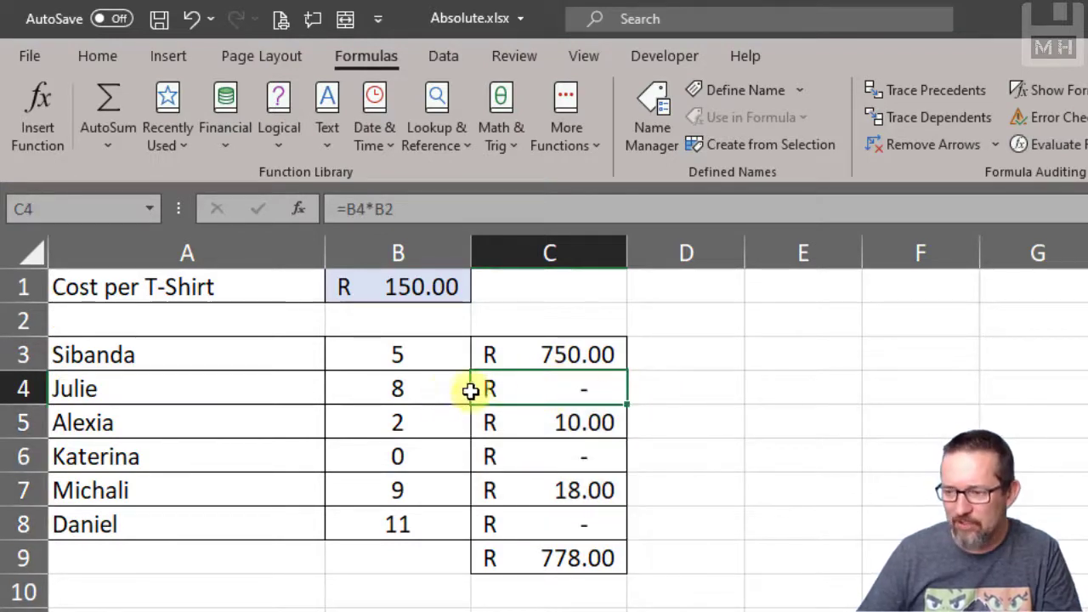
pyautogui.moveTo(612, 382)
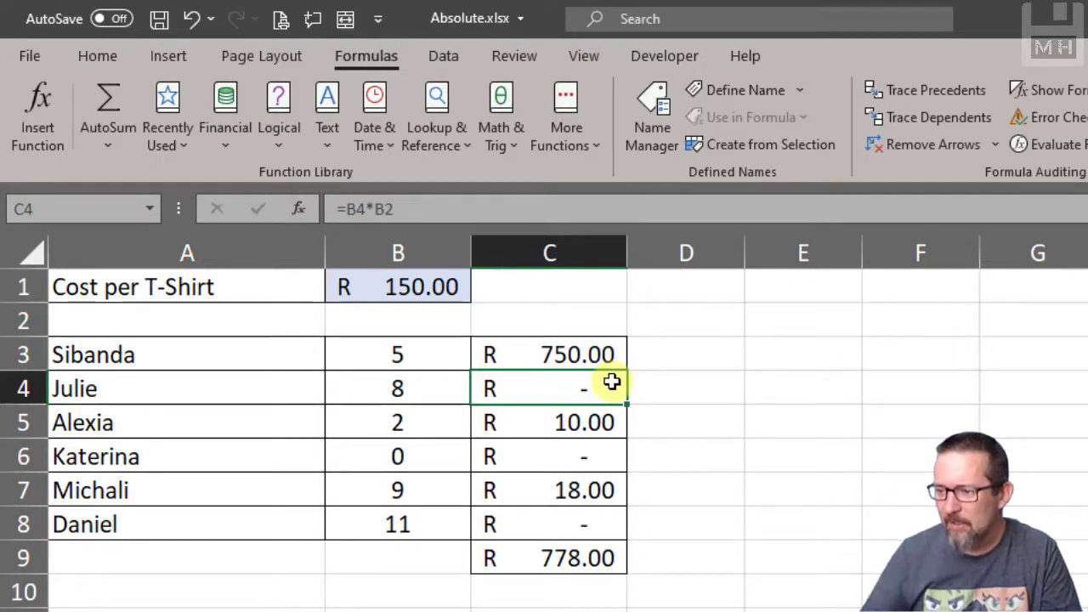
pyautogui.moveTo(374, 209)
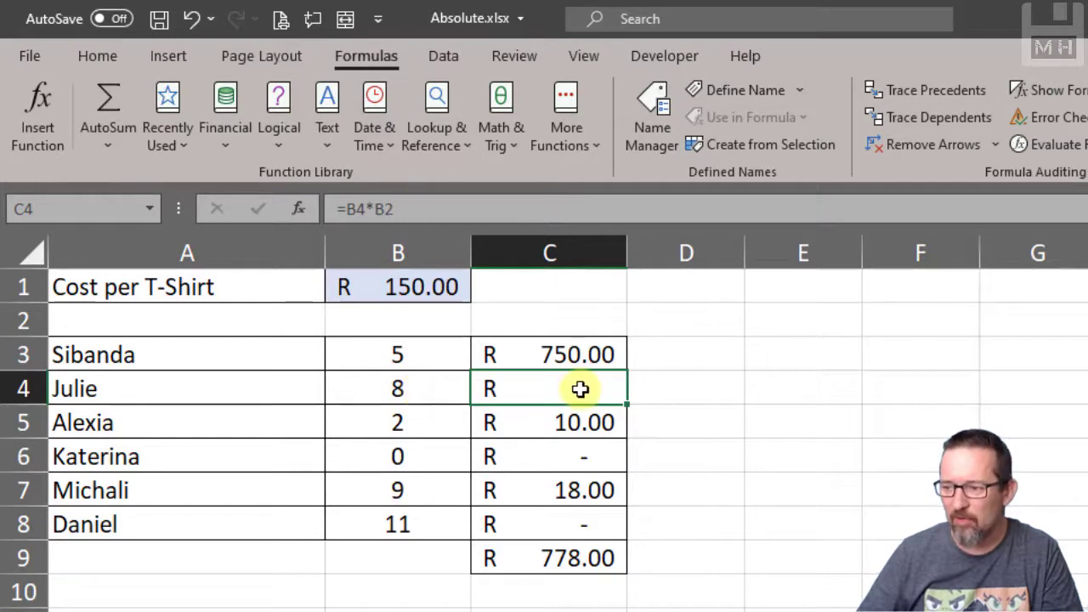
pyautogui.click(398, 320)
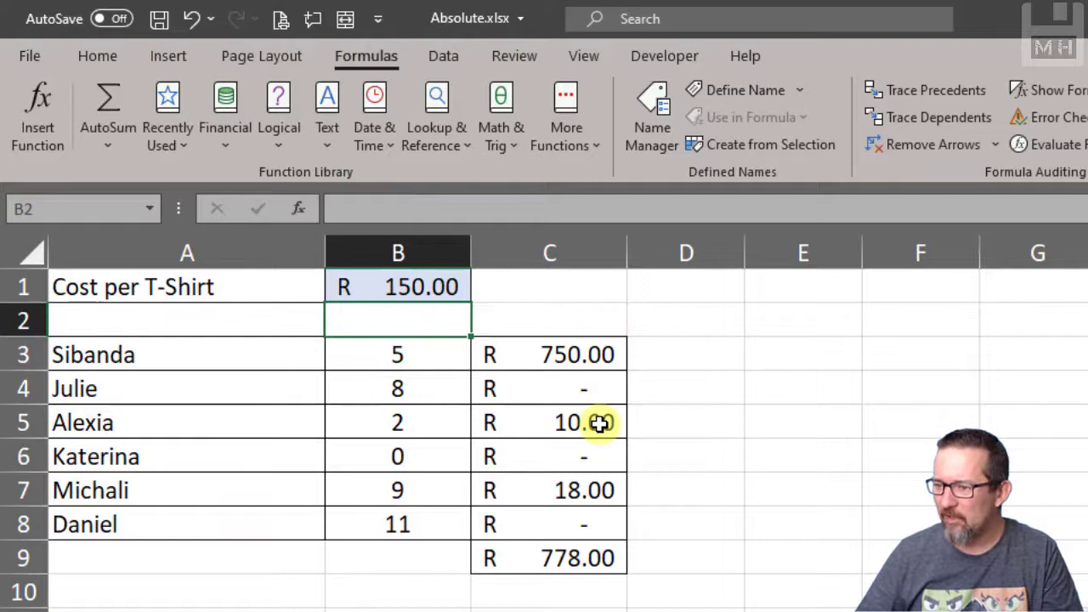
pyautogui.click(550, 457)
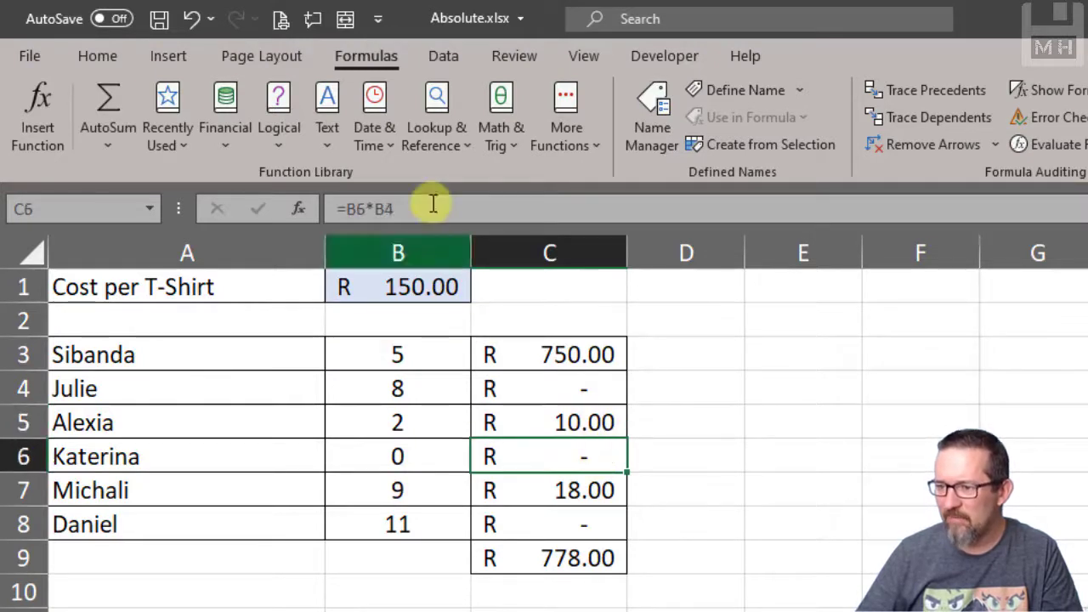
pyautogui.click(548, 490)
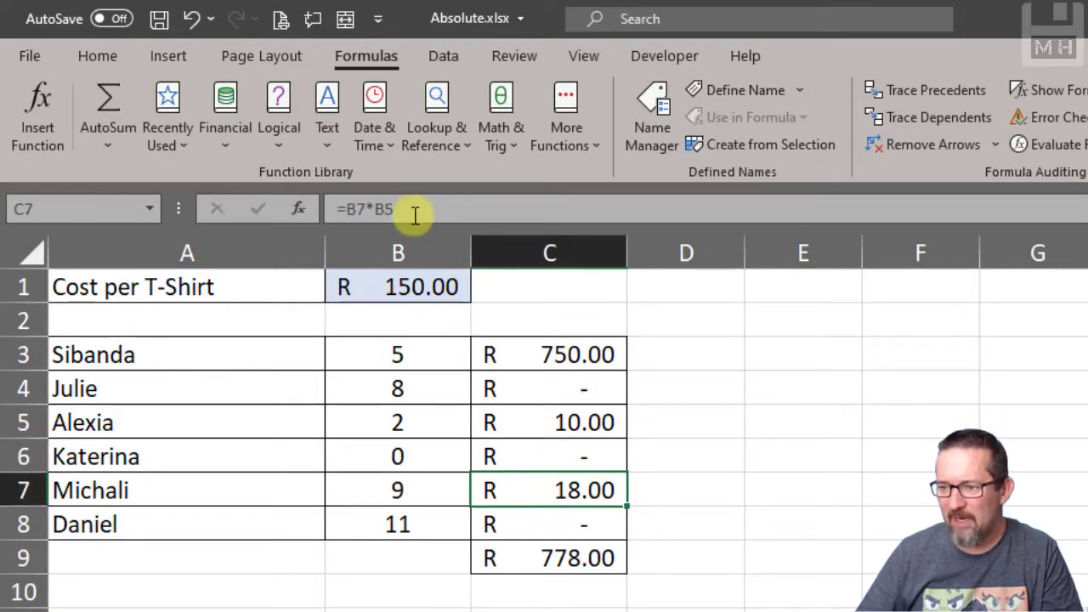
# - Inspect the formulas in C3, C4, C5 and C7 and the B1 cost value
pyautogui.click(548, 389)
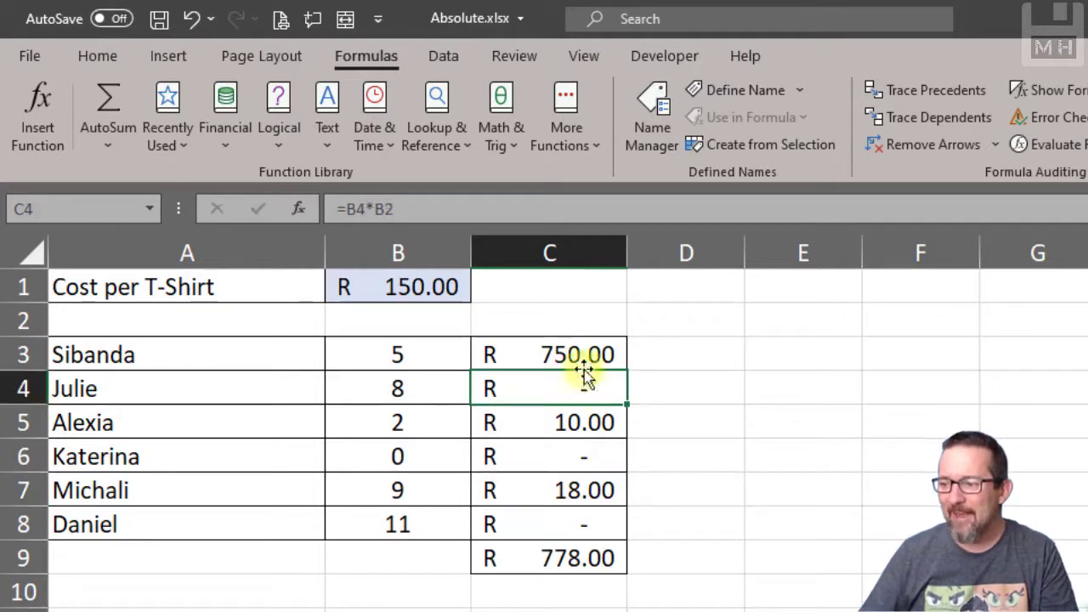
pyautogui.click(549, 354)
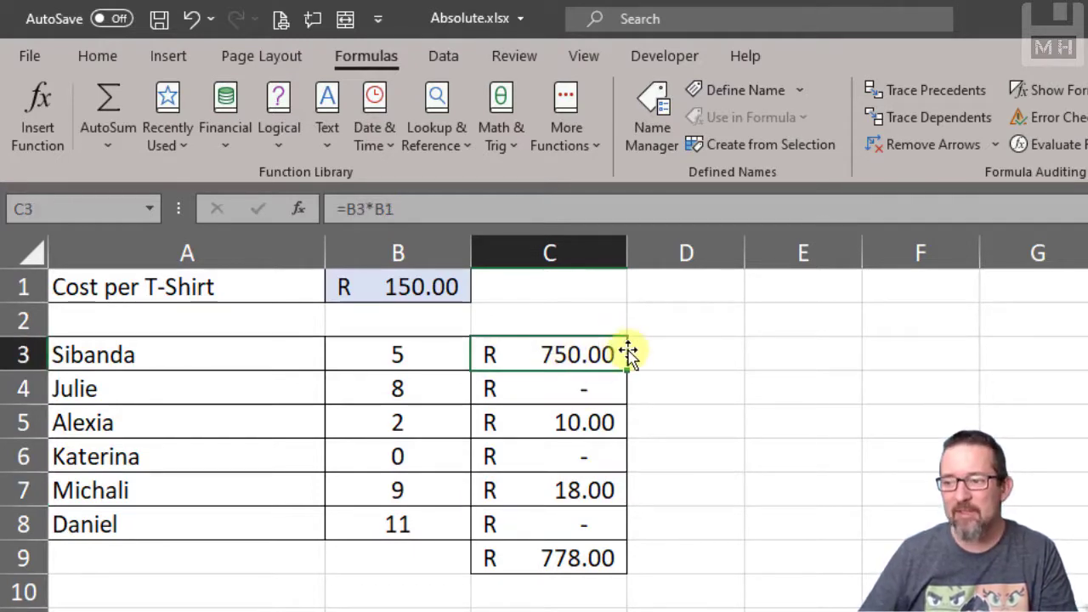
pyautogui.click(398, 287)
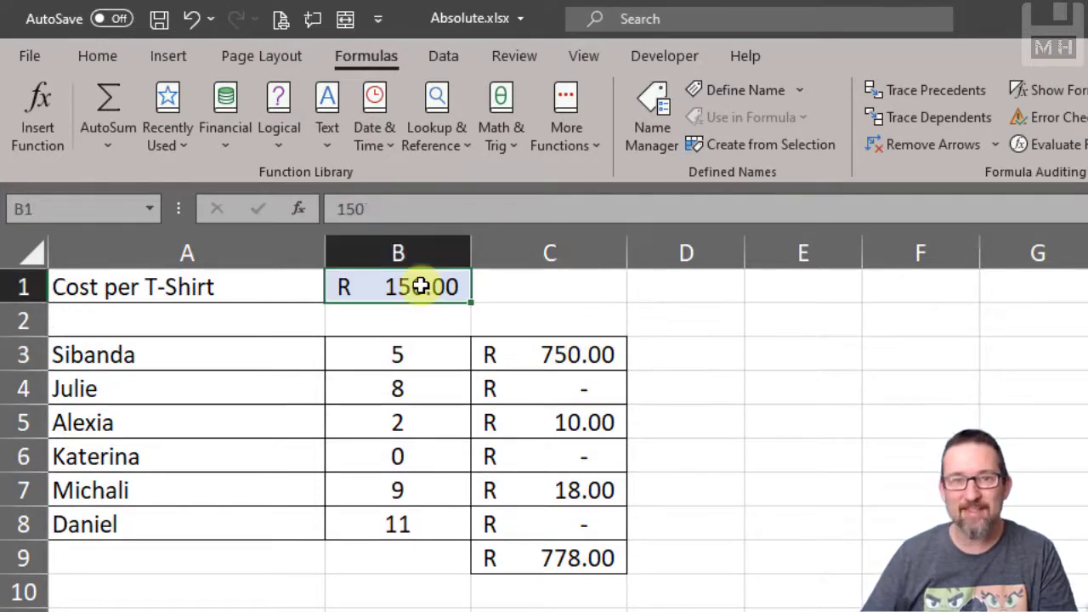
pyautogui.click(549, 423)
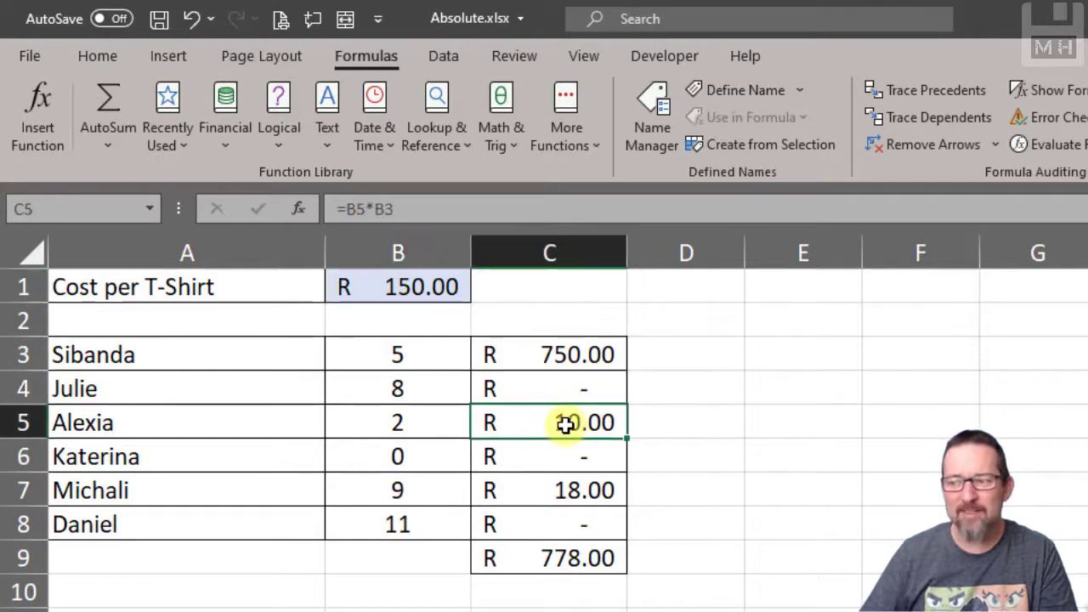
pyautogui.click(549, 354)
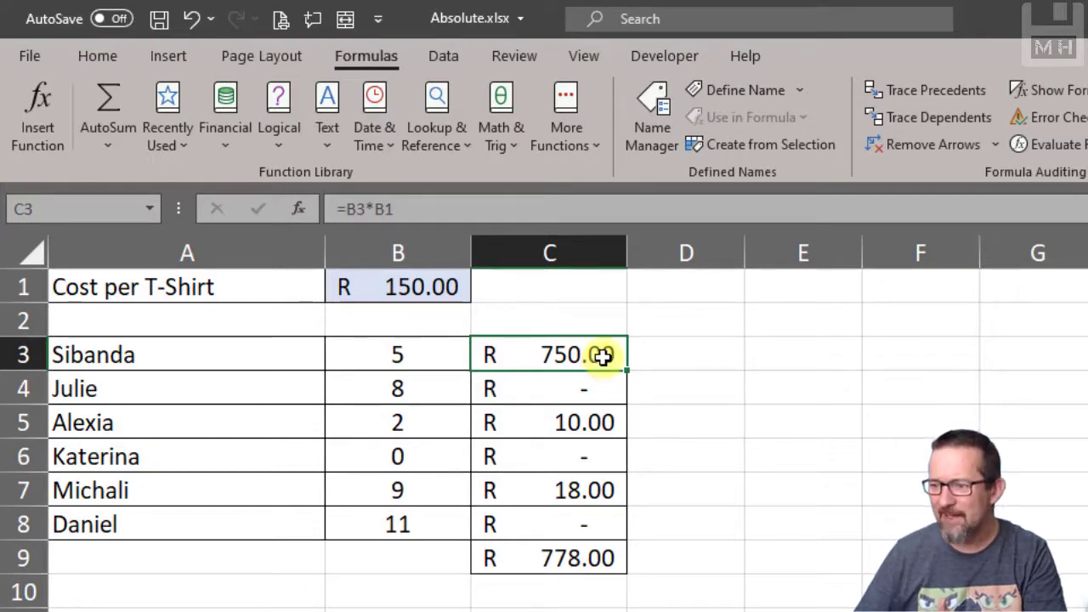
pyautogui.click(549, 490)
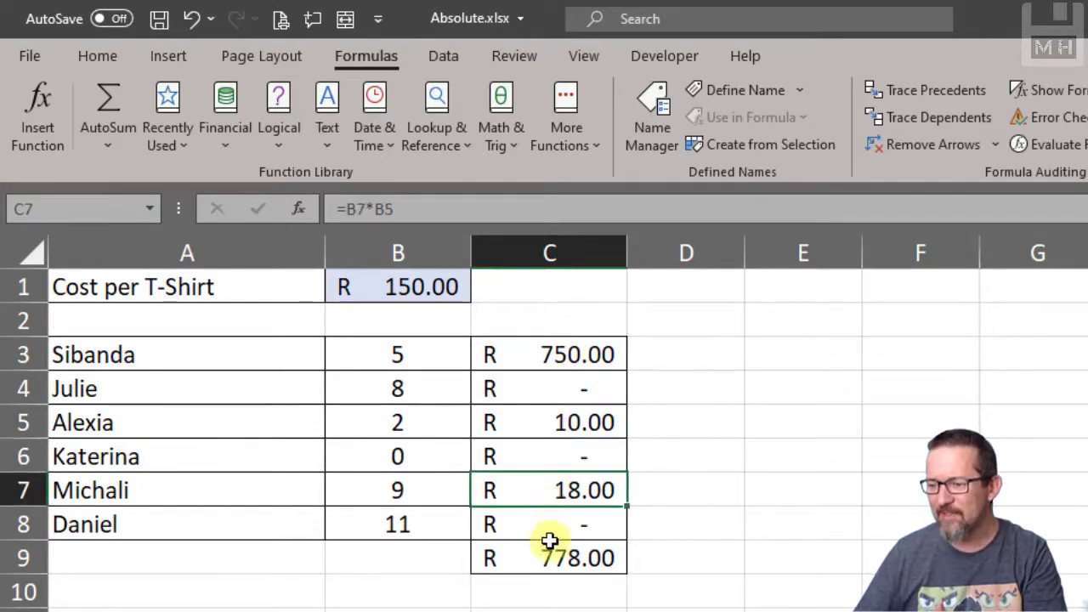
pyautogui.click(398, 286)
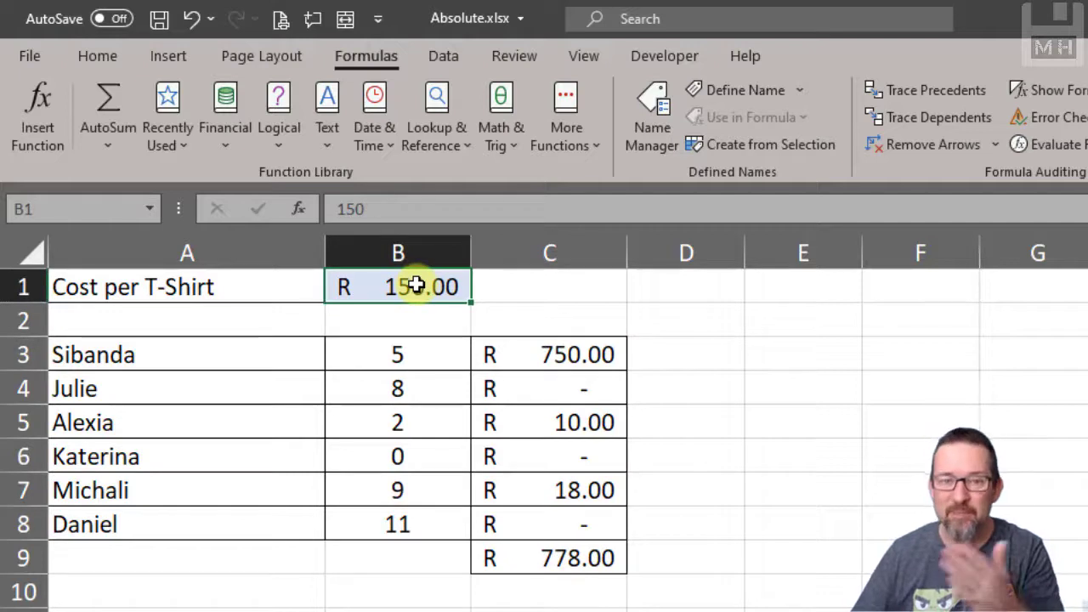
pyautogui.moveTo(629, 372)
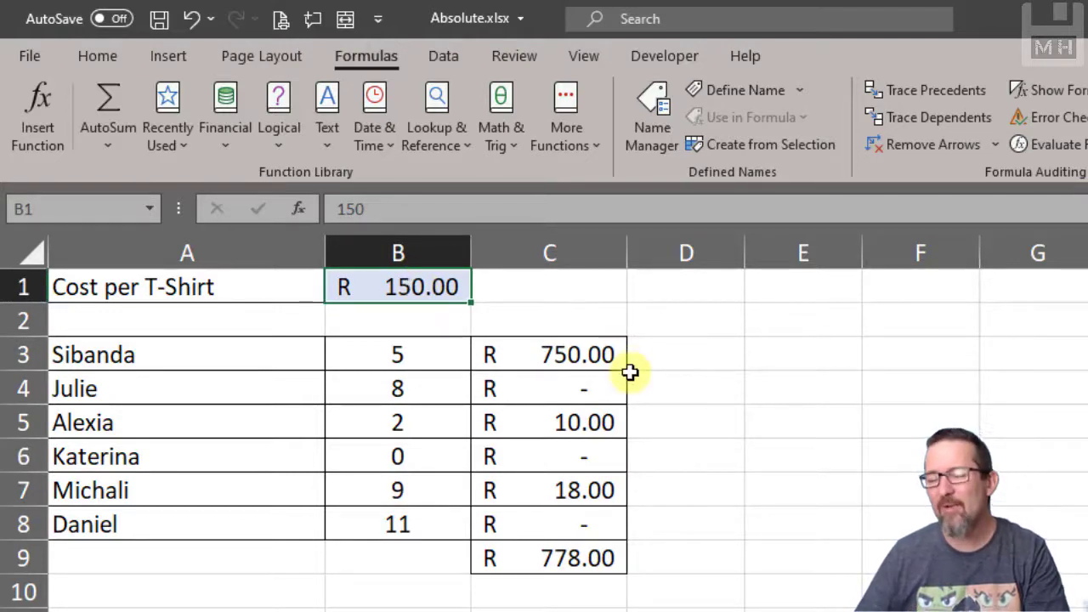
pyautogui.click(550, 422)
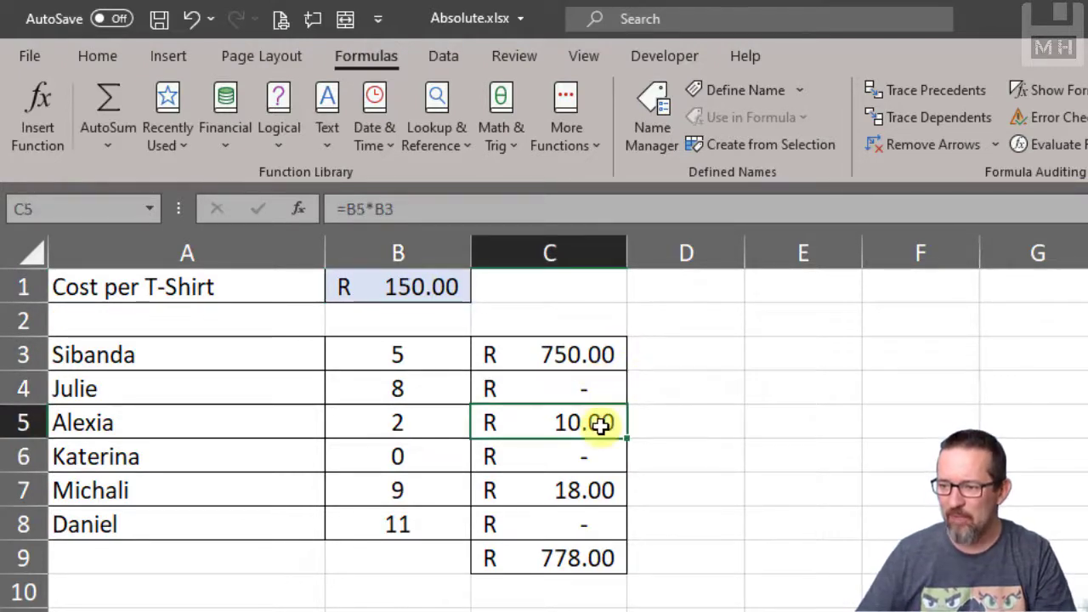
pyautogui.click(549, 457)
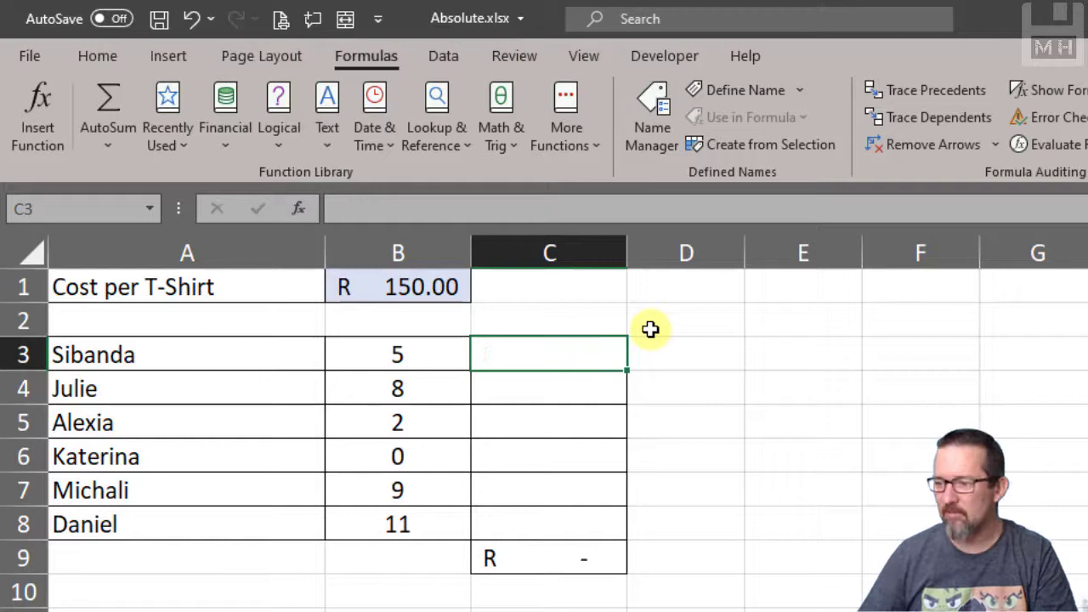
pyautogui.moveTo(566, 347)
pyautogui.write('=B3')
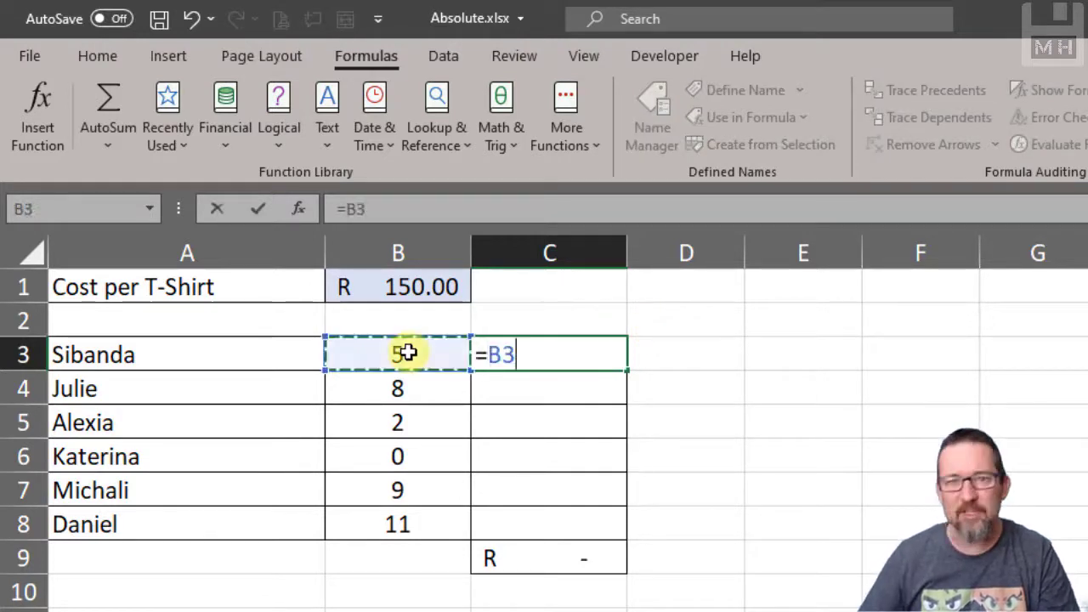
# - Enter =B3*$B$1 in C3, locking the B1 reference with F4
pyautogui.write('*')
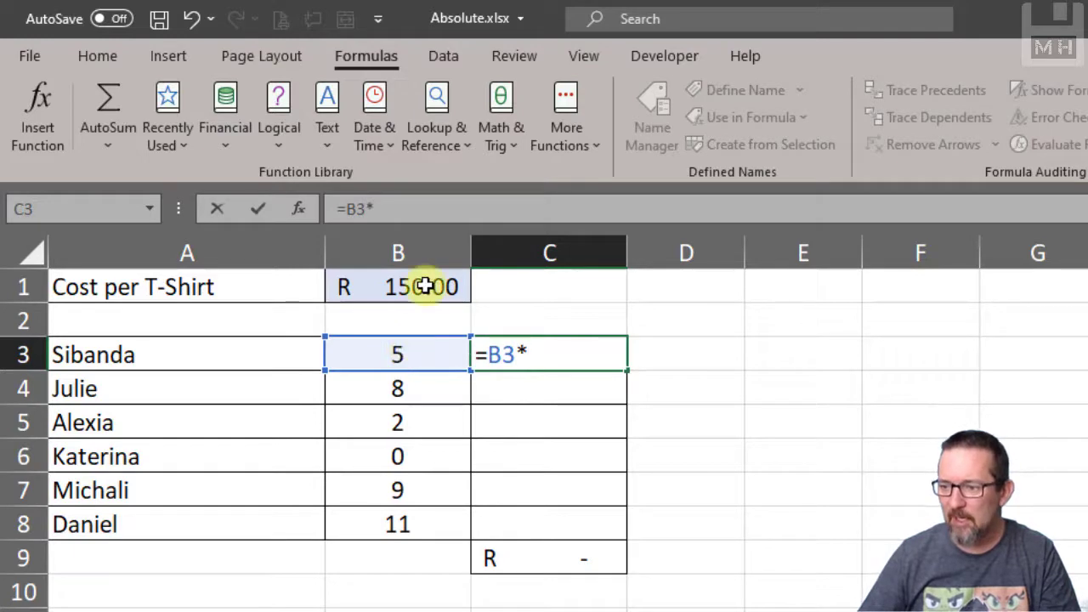
pyautogui.click(398, 286)
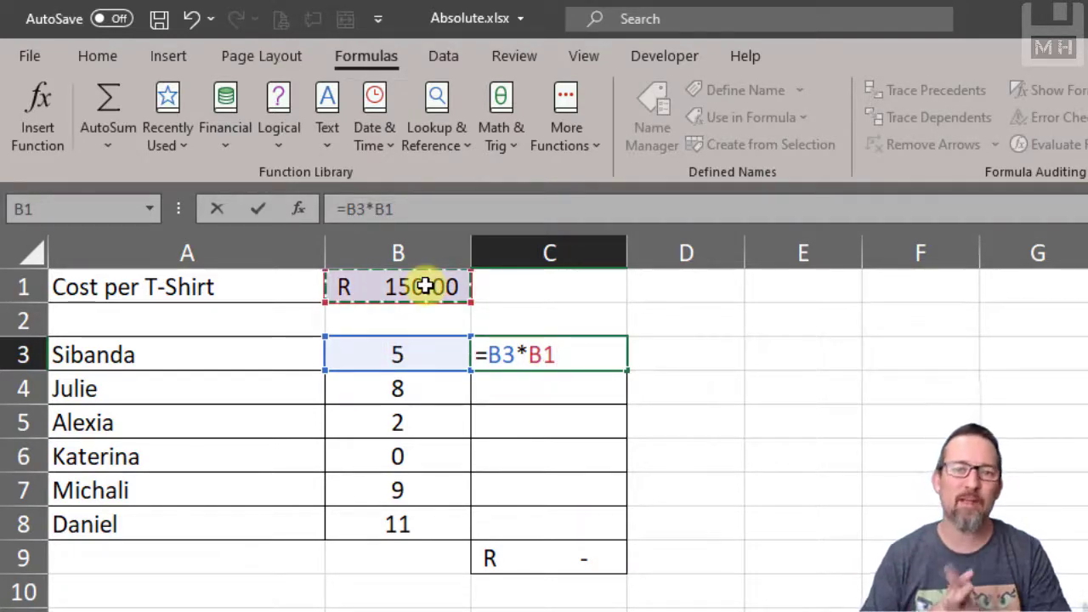
pyautogui.press('F4')
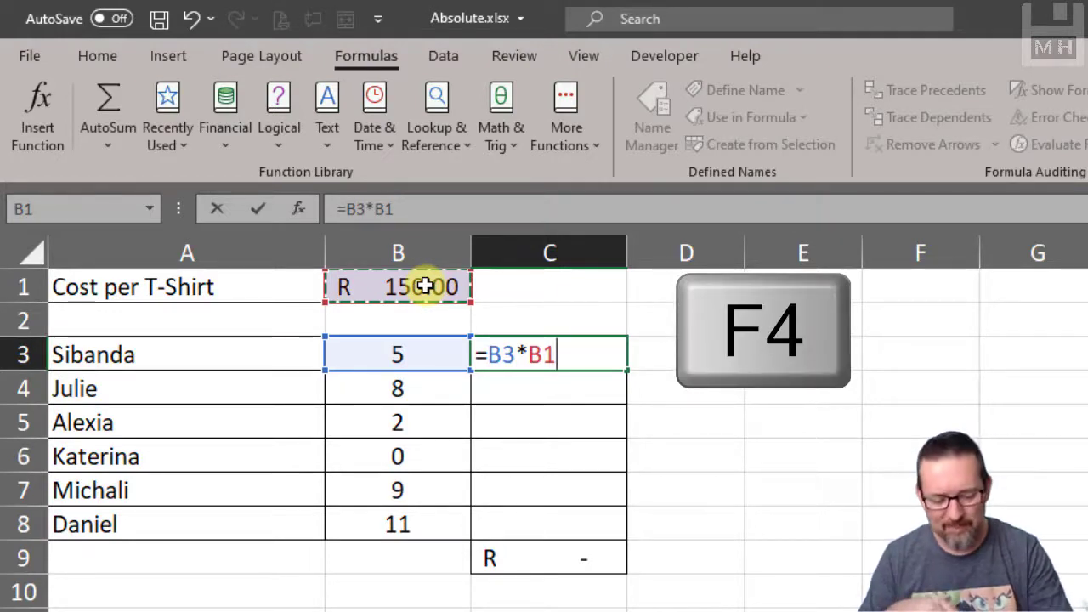
pyautogui.press('F4')
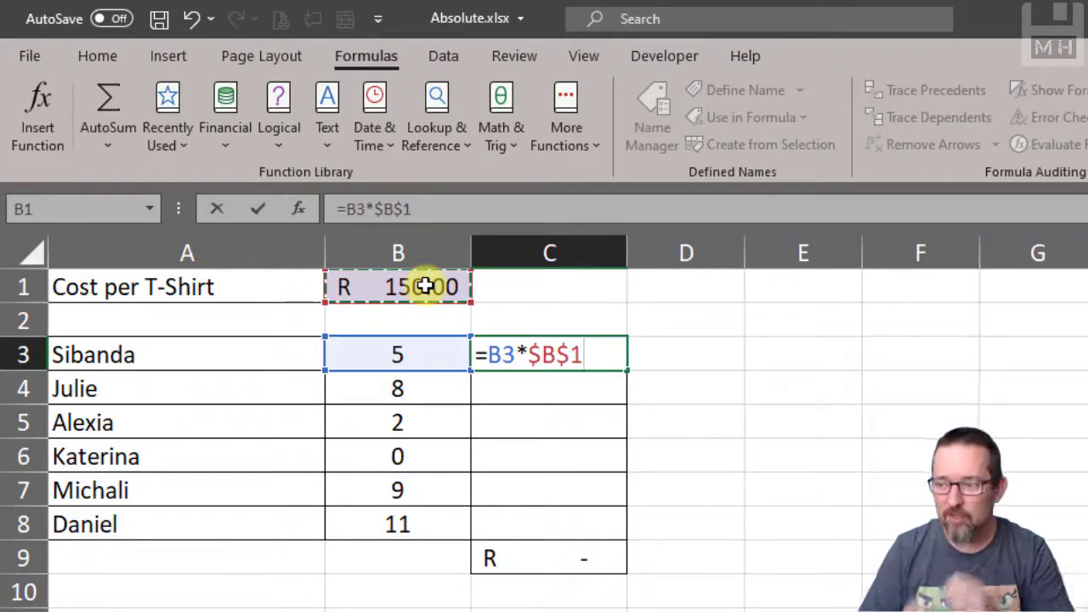
pyautogui.press('Return')
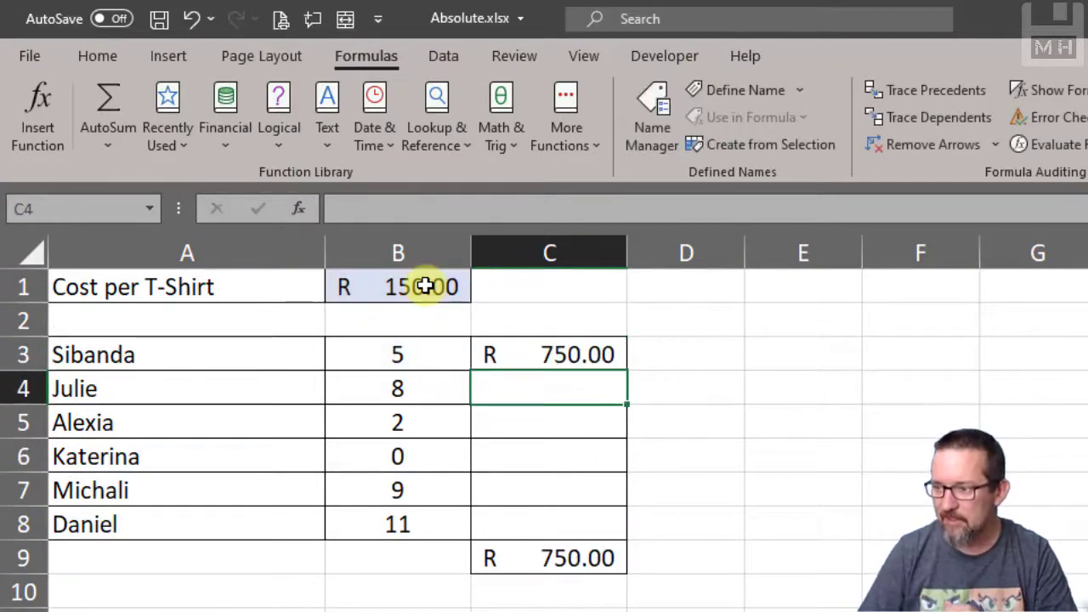
# - Fill the $B$1 formula from C3 down through C8 and check C5
pyautogui.click(550, 354)
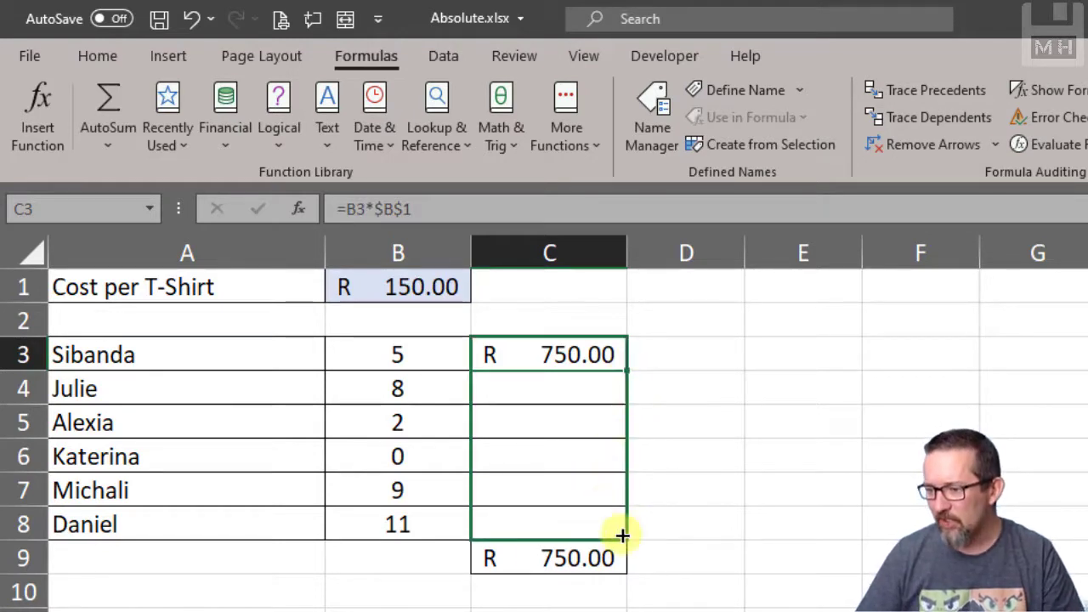
pyautogui.moveTo(625, 372); pyautogui.dragTo(625, 542)
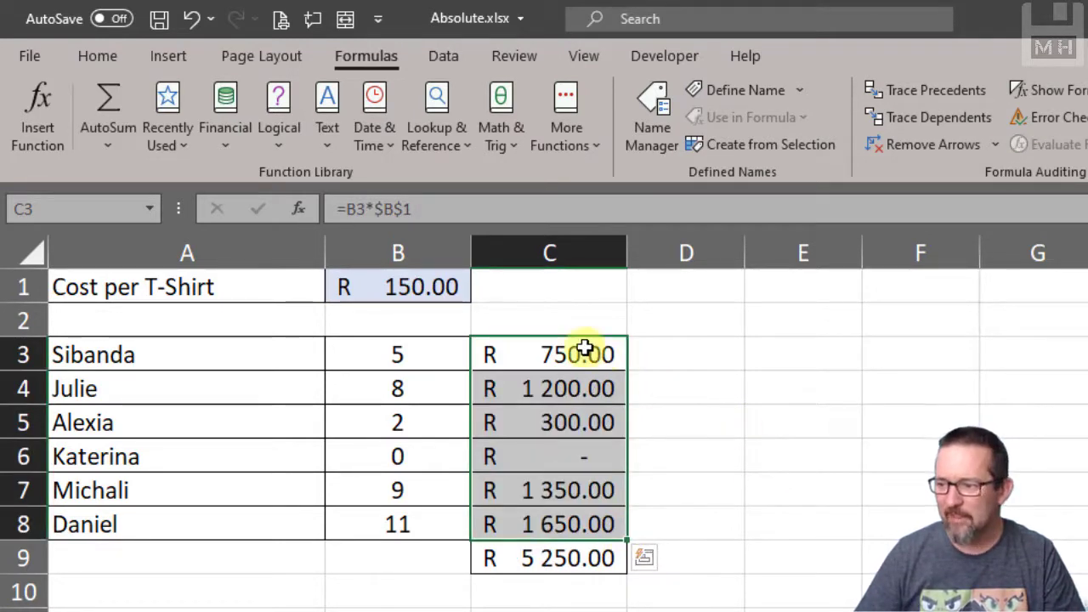
pyautogui.click(549, 389)
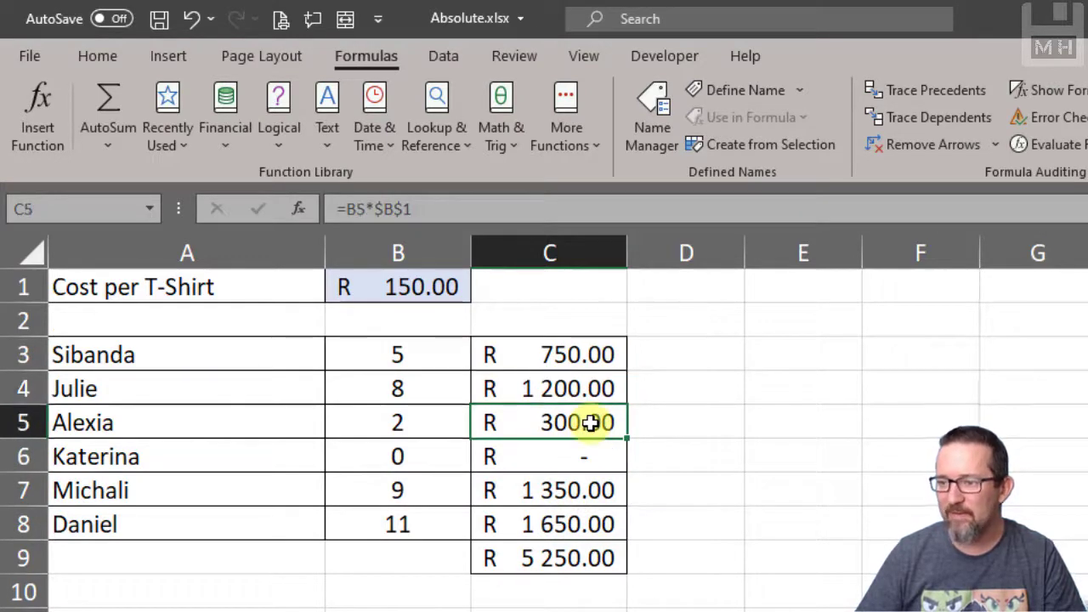
# - Inspect the copied formula in C6, then delete the totals in C3:C8
pyautogui.click(550, 457)
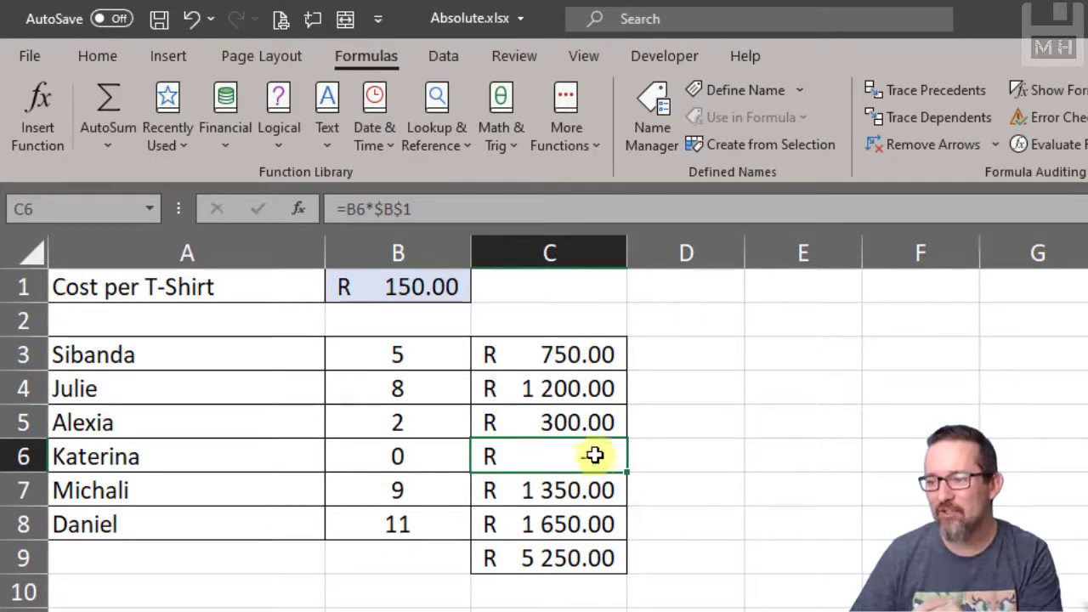
pyautogui.click(549, 355)
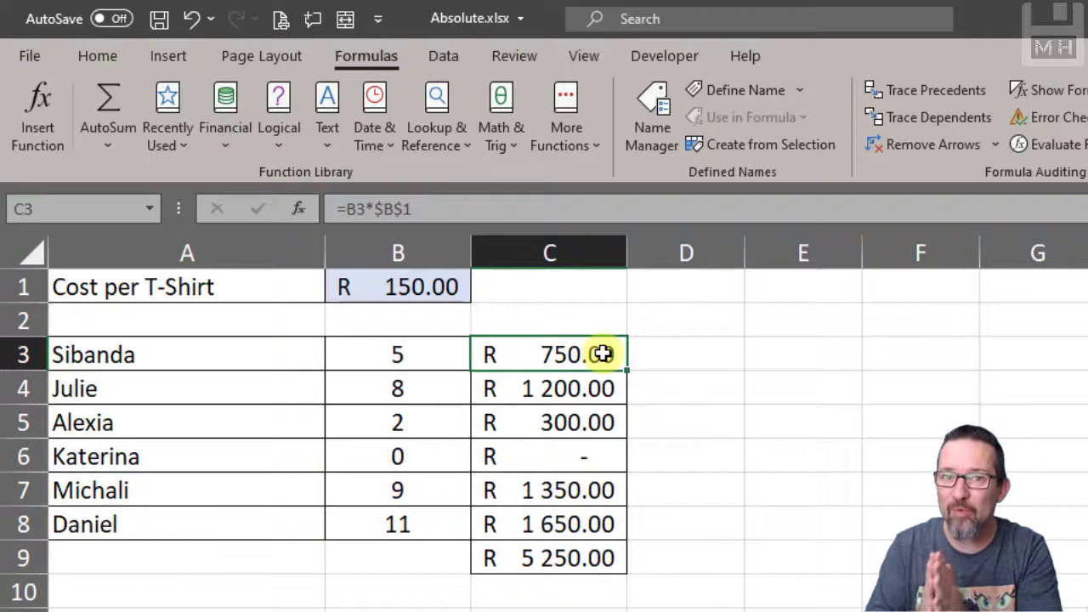
pyautogui.moveTo(550, 354); pyautogui.dragTo(549, 524)
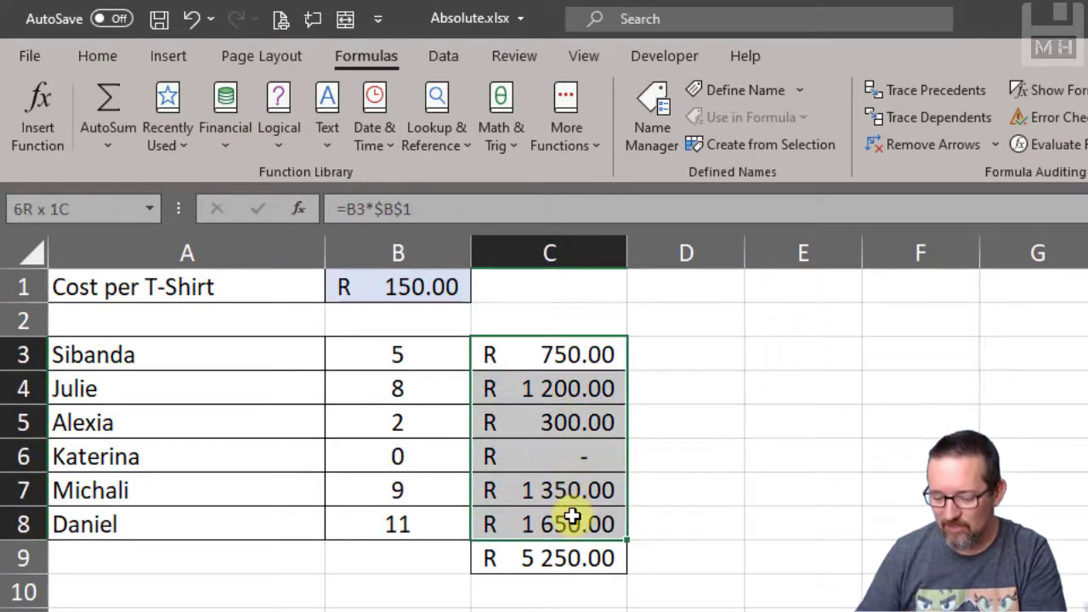
pyautogui.press('Delete')
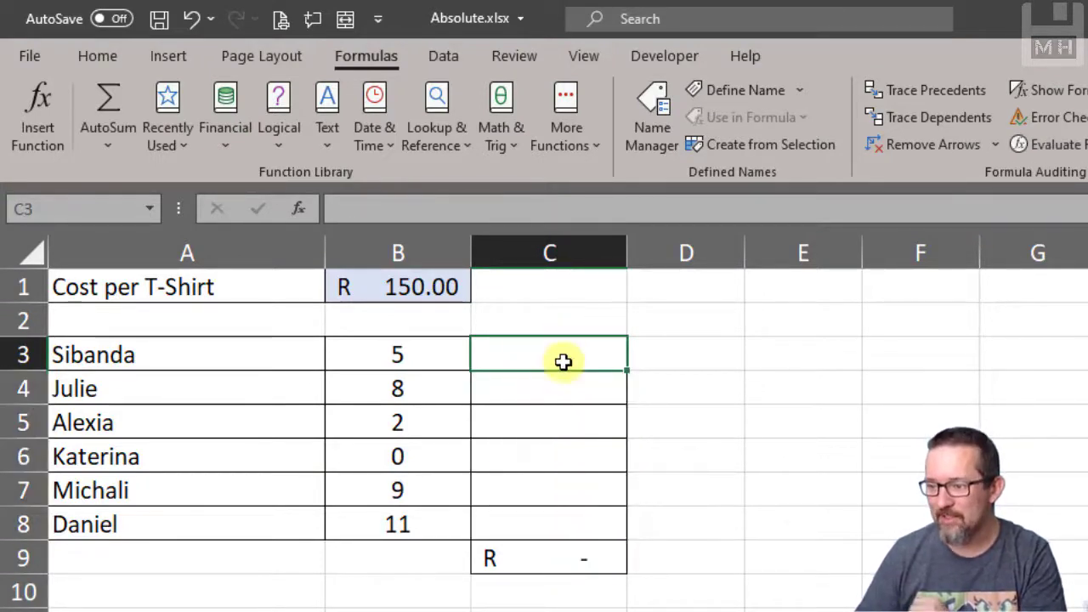
# - Define the name 'CostPerShirt' for cell B1 in the Name Box
pyautogui.click(398, 287)
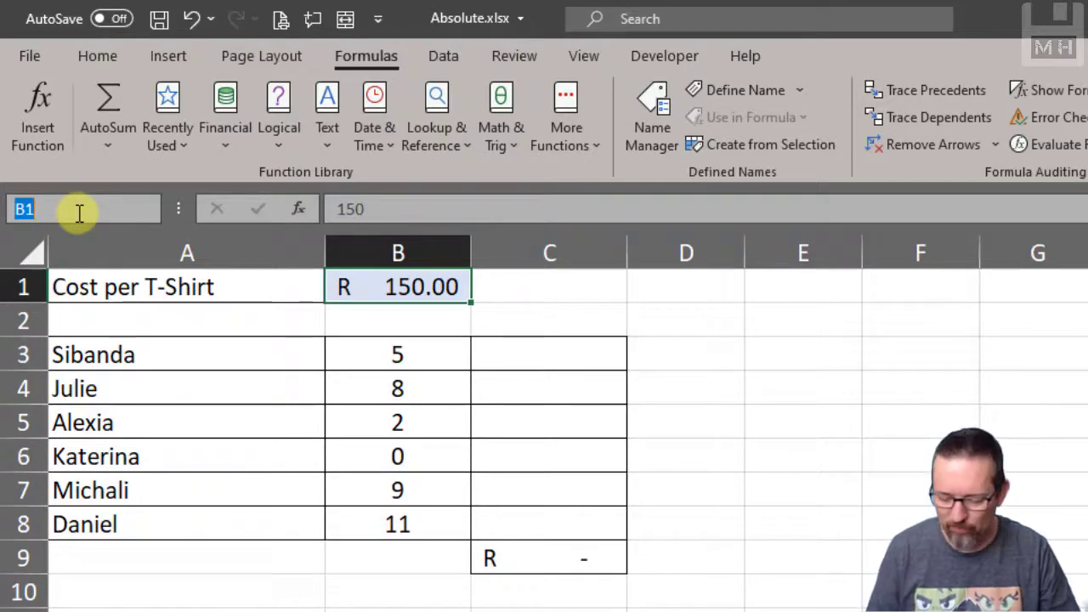
pyautogui.write('Cost')
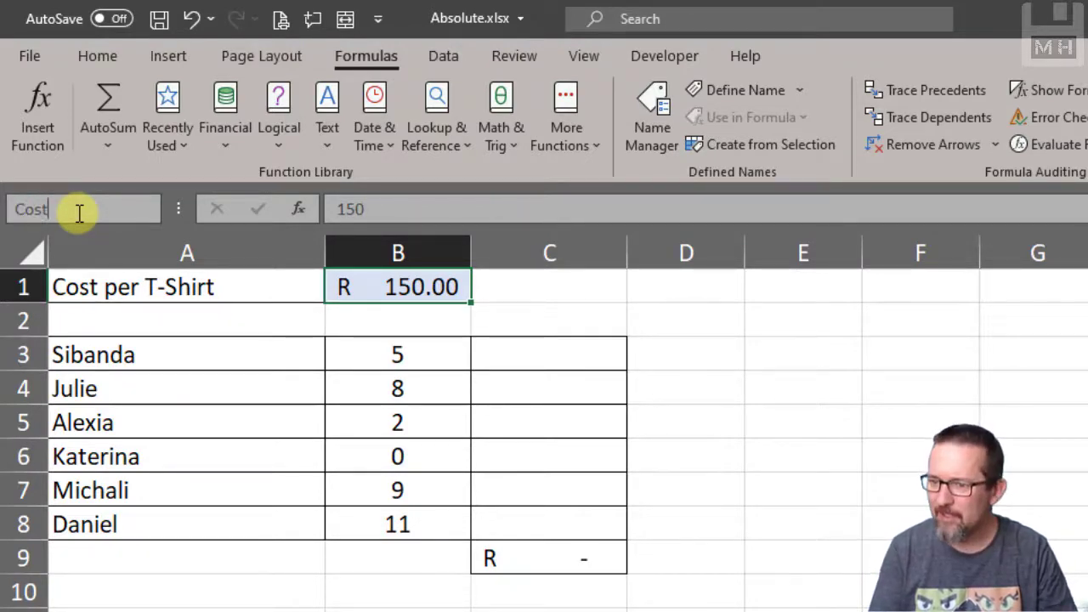
pyautogui.write('Per')
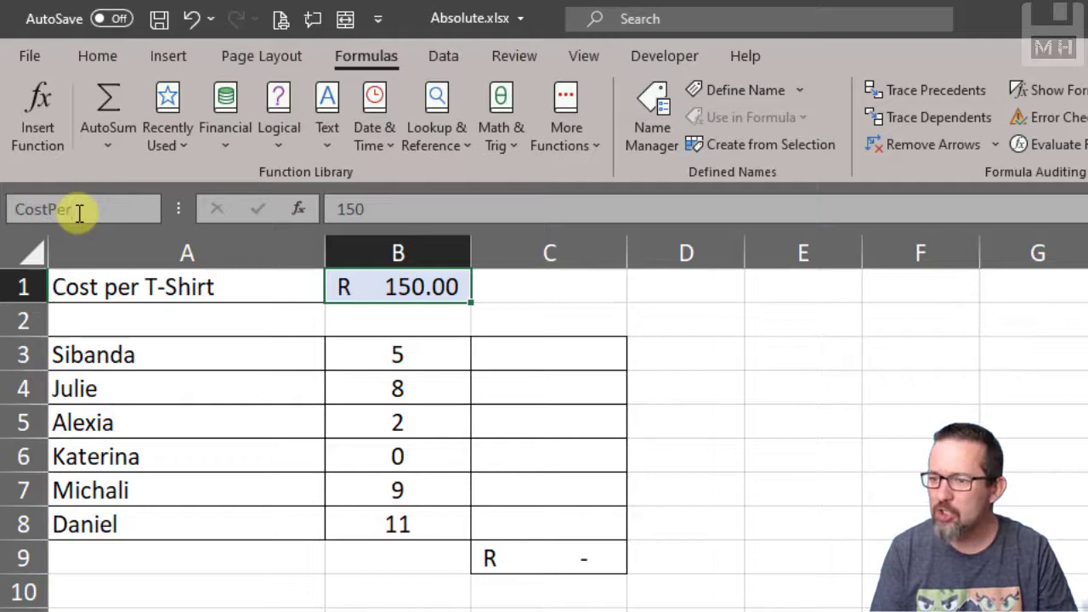
pyautogui.write('Shirt')
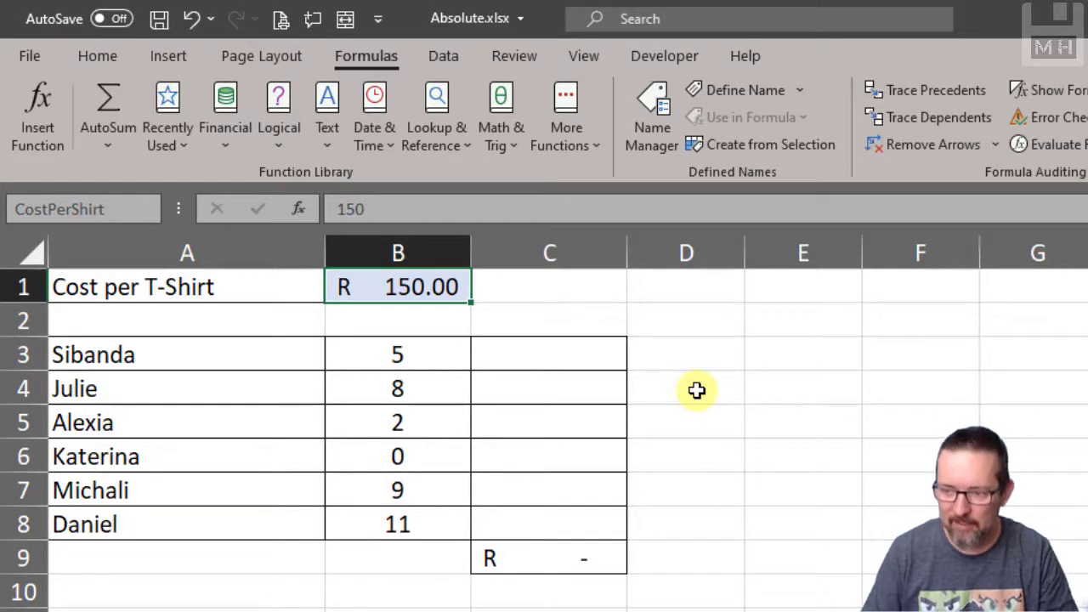
pyautogui.click(187, 252)
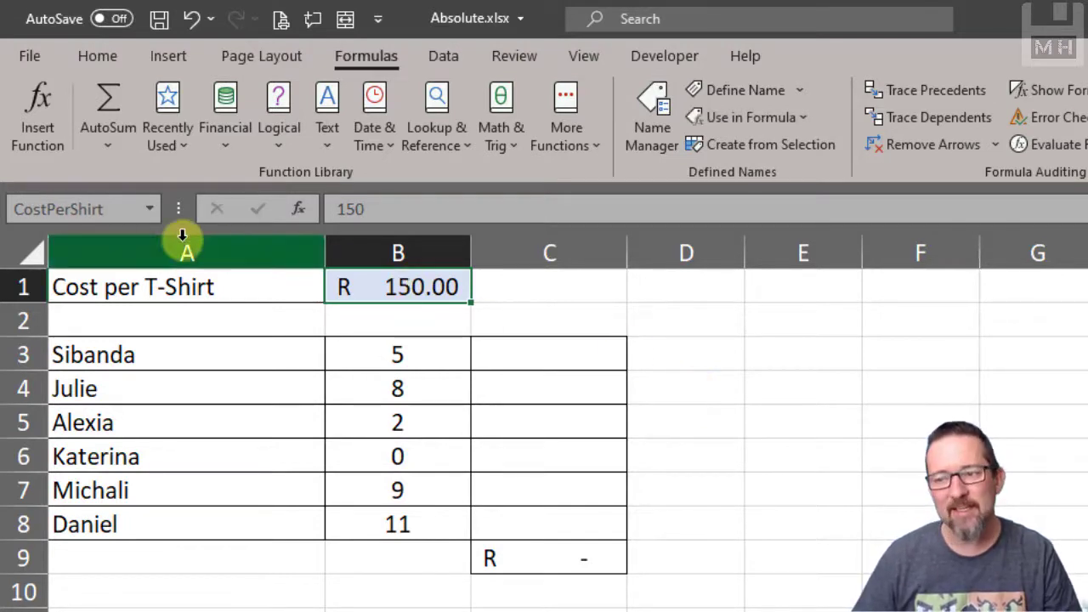
pyautogui.moveTo(110, 208)
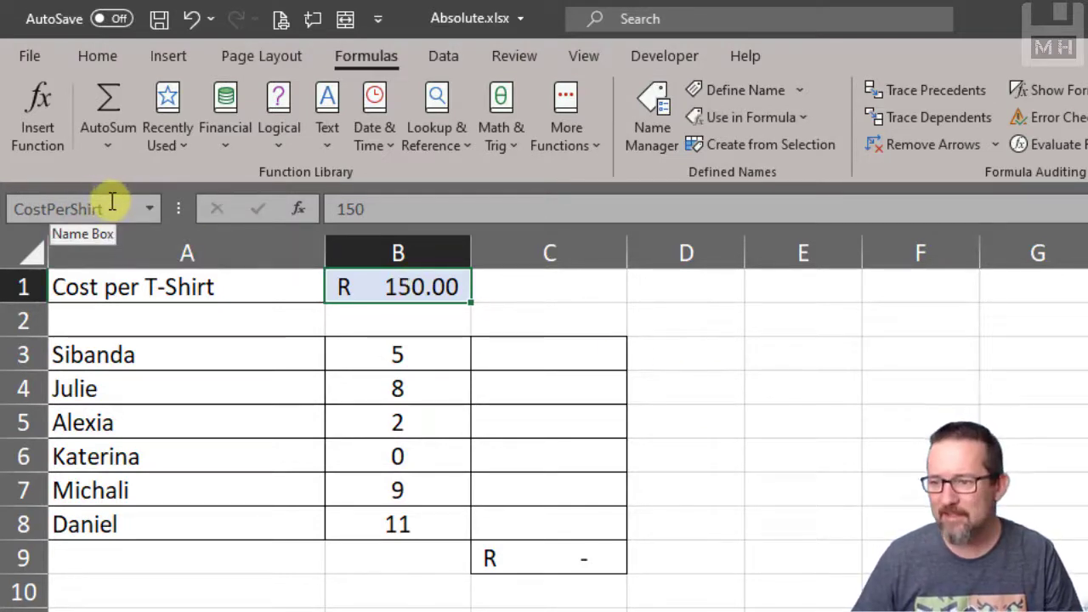
pyautogui.moveTo(550, 332)
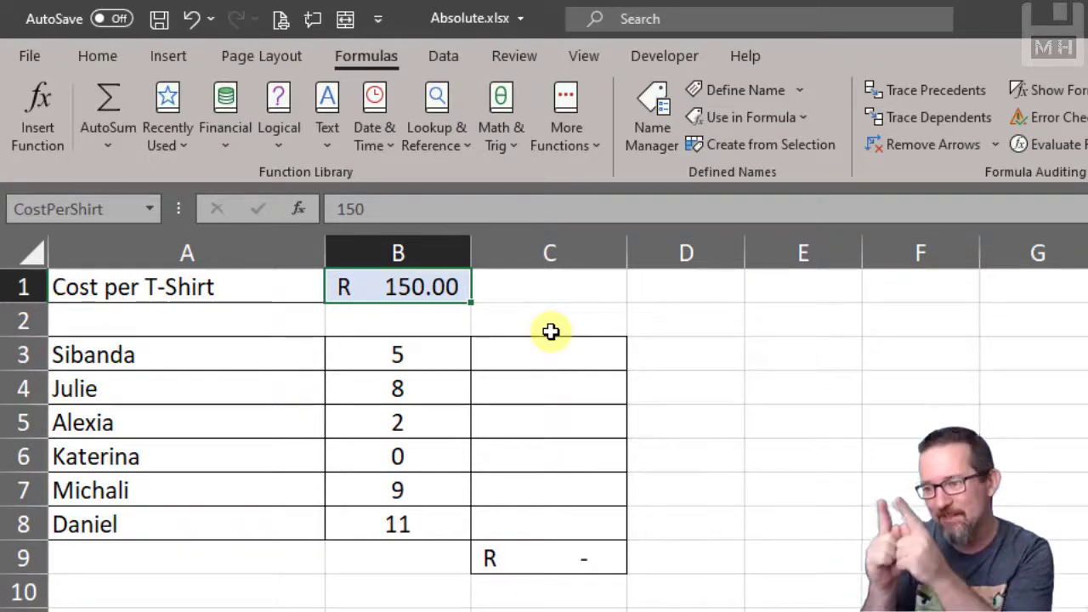
pyautogui.moveTo(555, 357)
pyautogui.write('=')
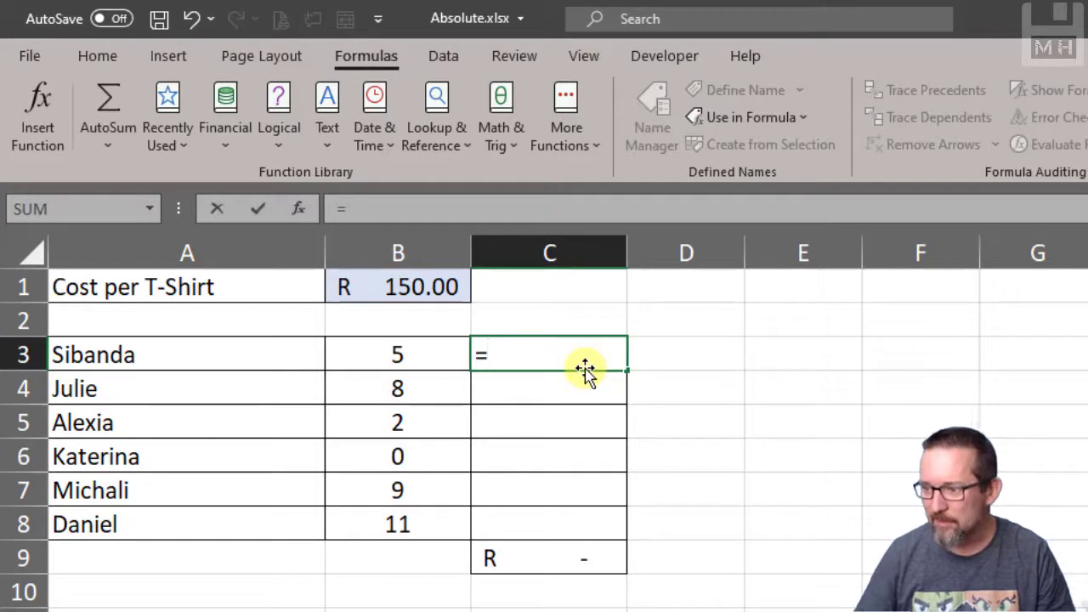
# - Start Sibanda's formula as =B3*CostPer, retyping the name after correcting it
pyautogui.click(398, 355)
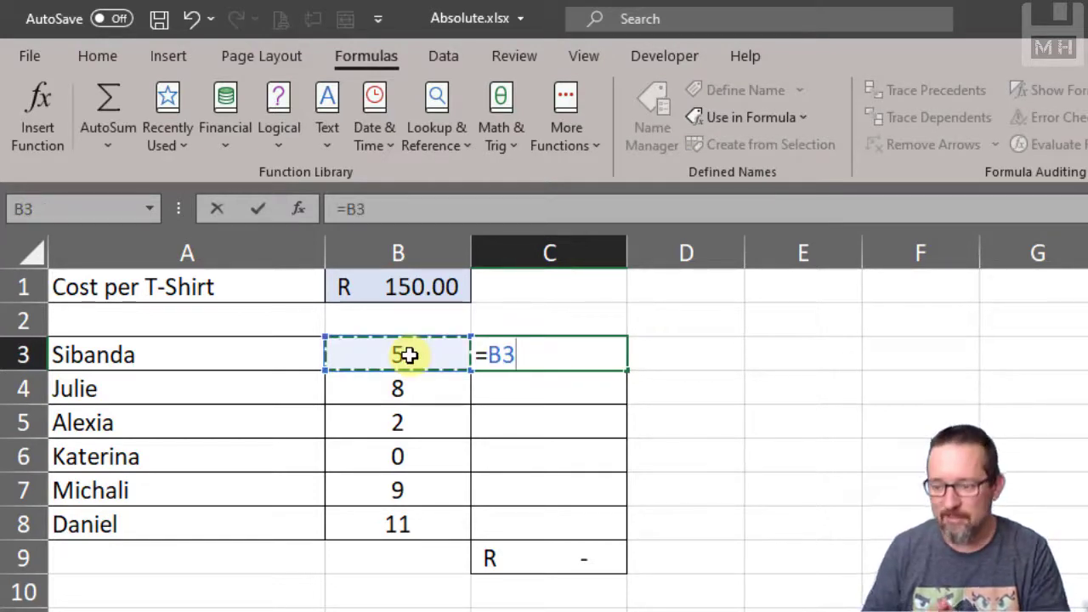
pyautogui.write('*')
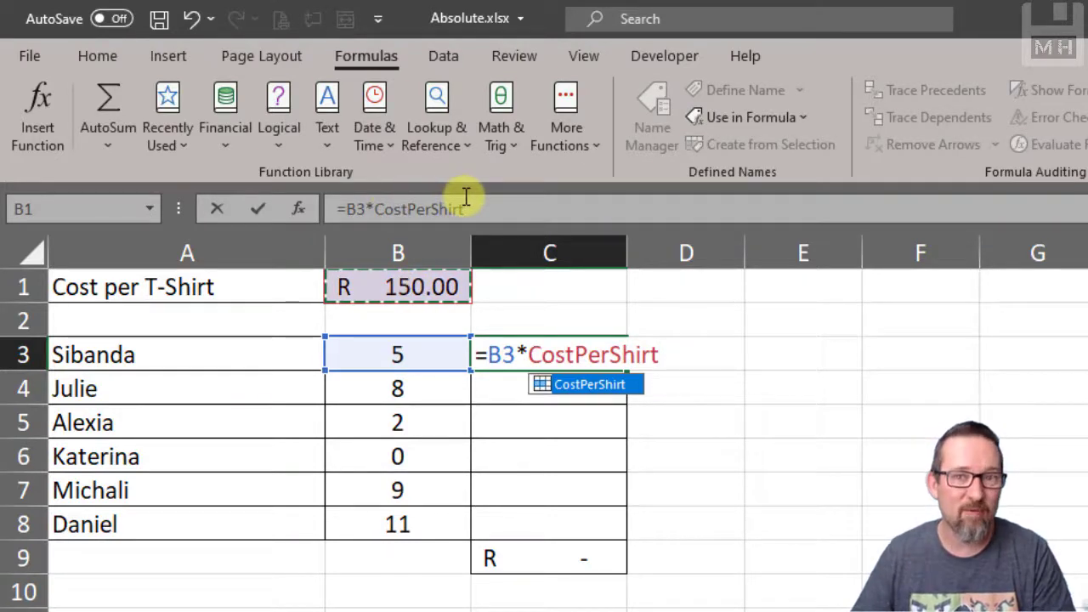
pyautogui.press('Backspace')
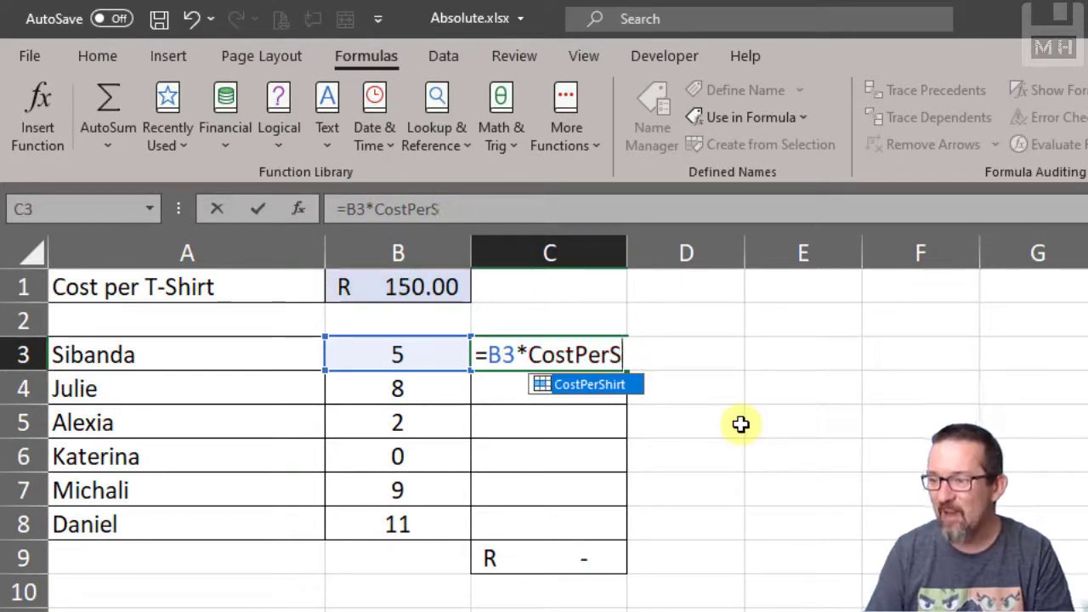
pyautogui.press('Backspace')
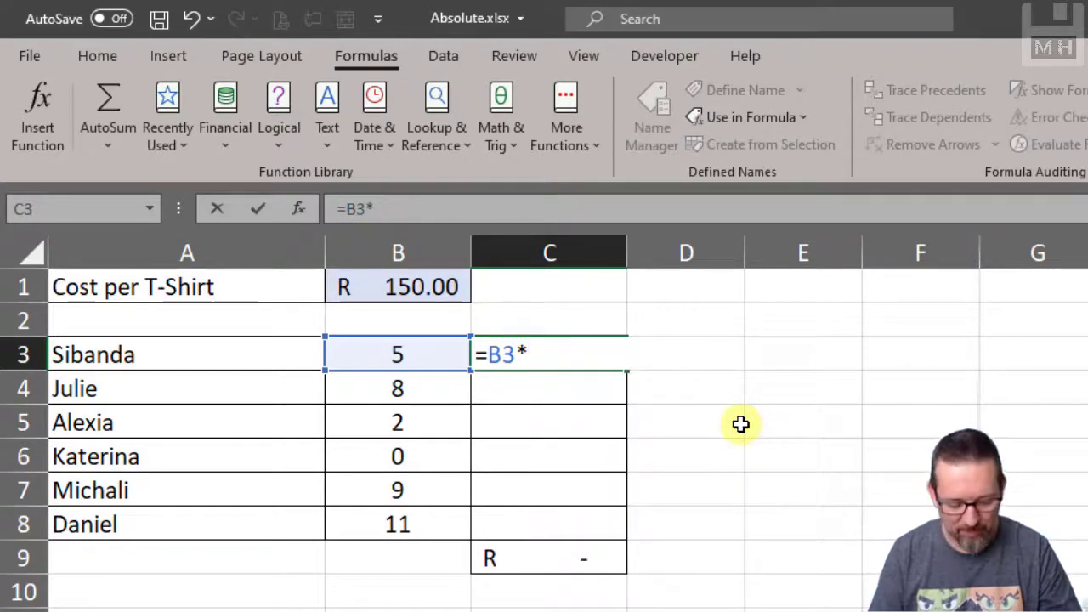
pyautogui.write('CostPer')
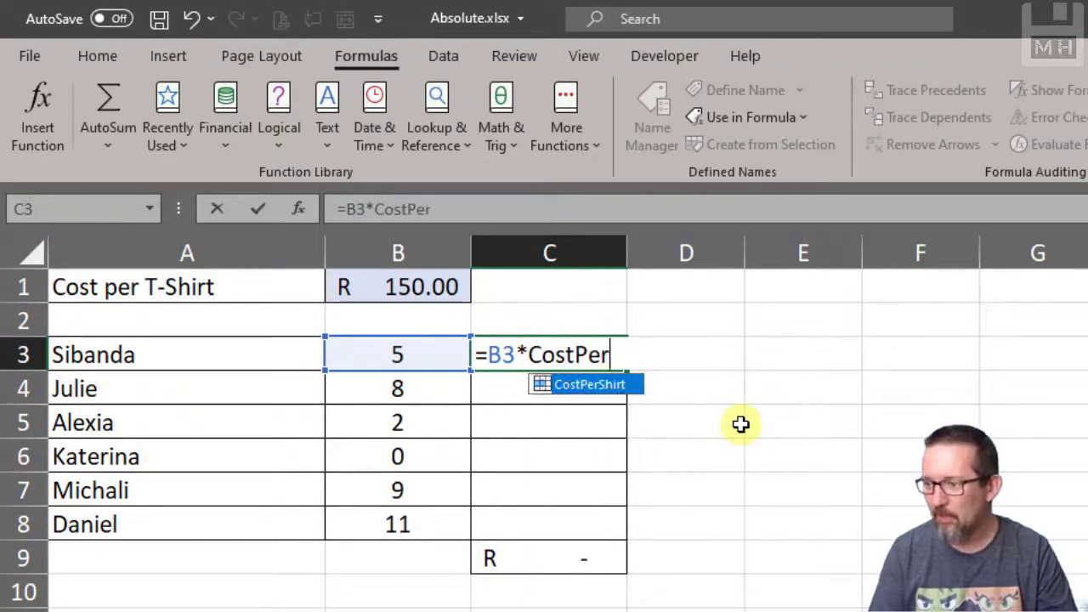
pyautogui.moveTo(589, 385)
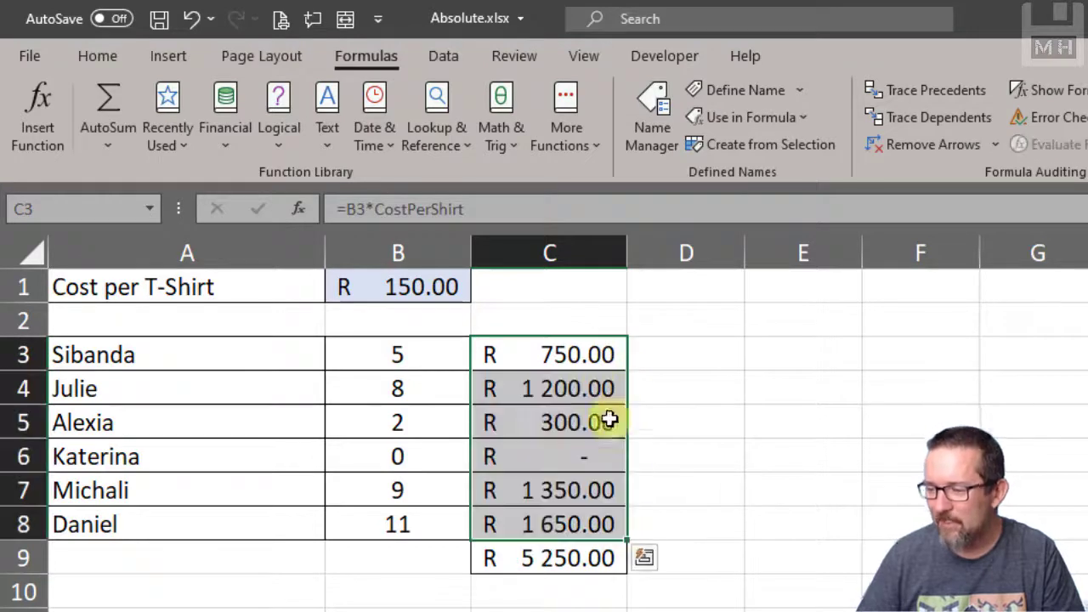
pyautogui.click(550, 389)
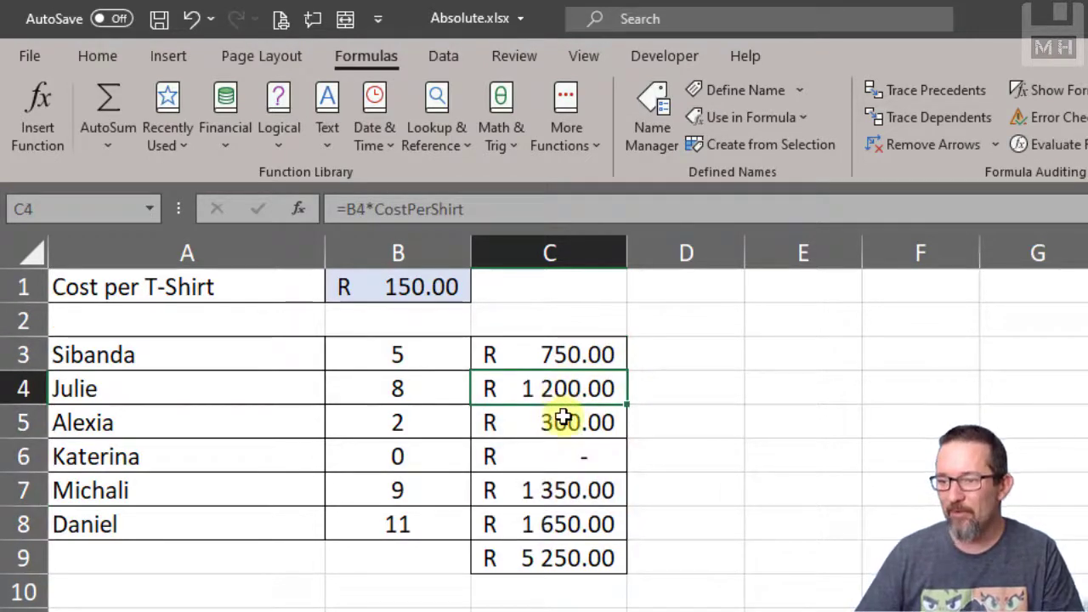
pyautogui.click(549, 423)
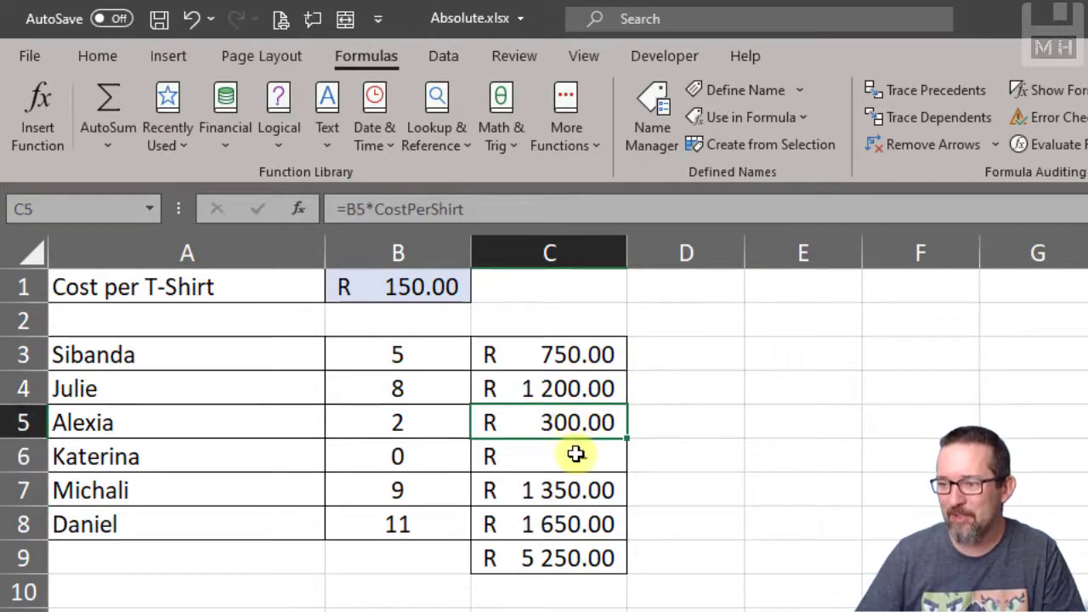
pyautogui.click(550, 354)
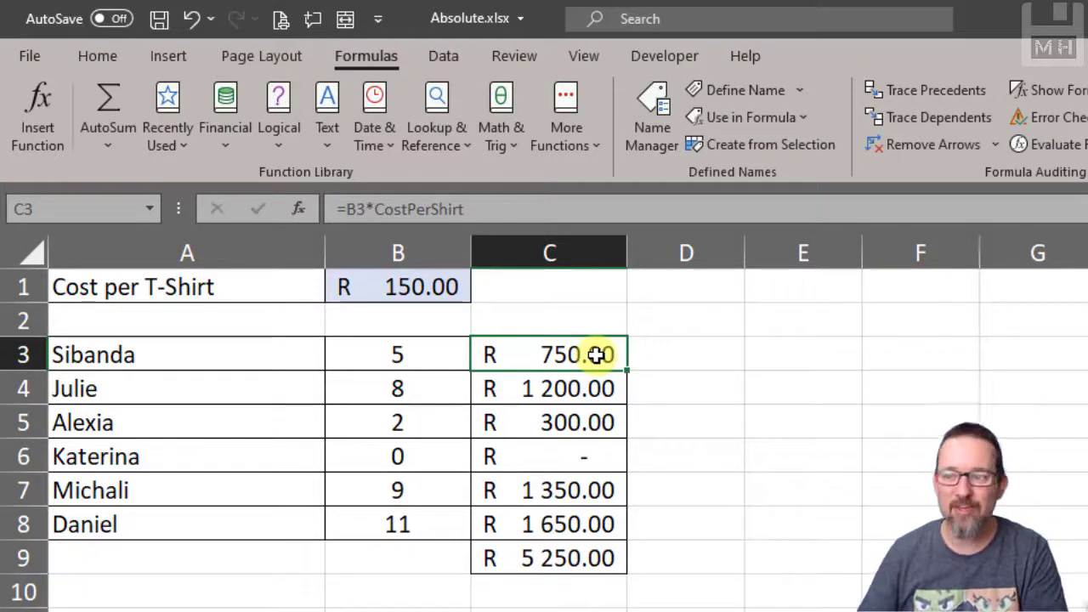
pyautogui.click(686, 354)
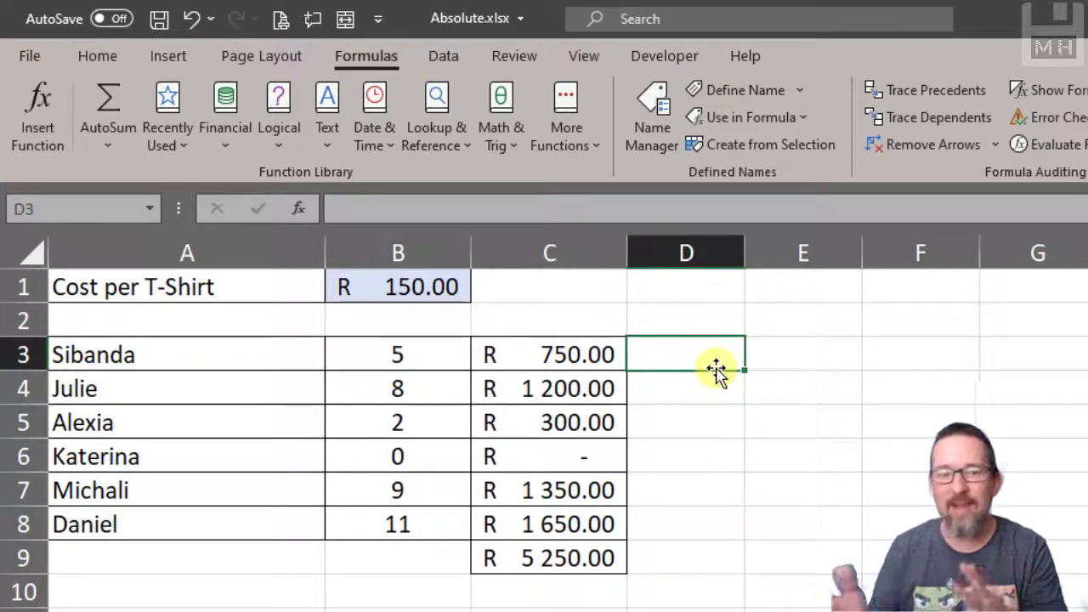